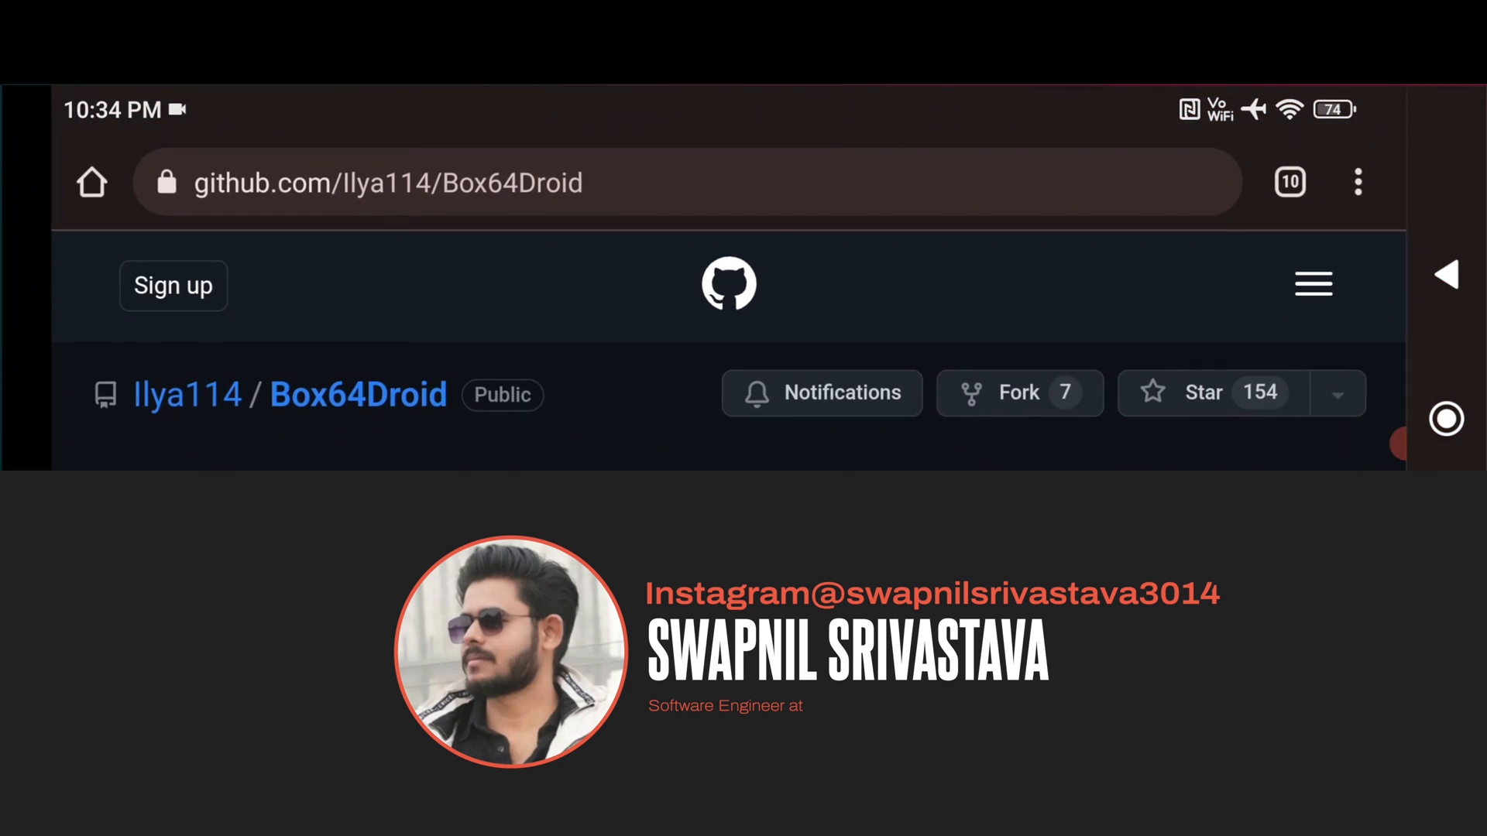
Step: Scroll the Box64Droid README to 'Installation instructons' and tap the Termux install command
scroll("down", 3)
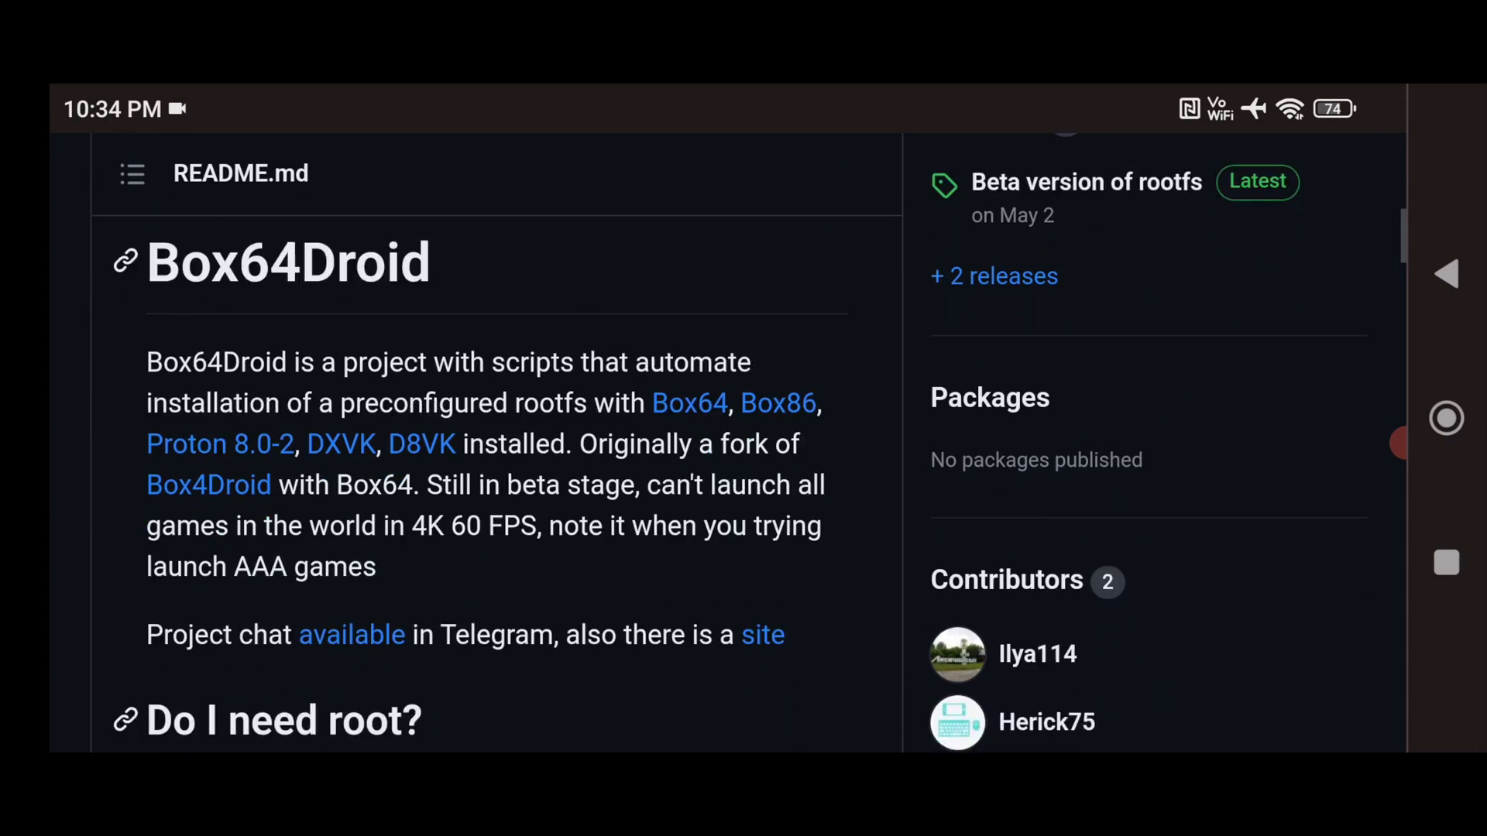
scroll("down", 3)
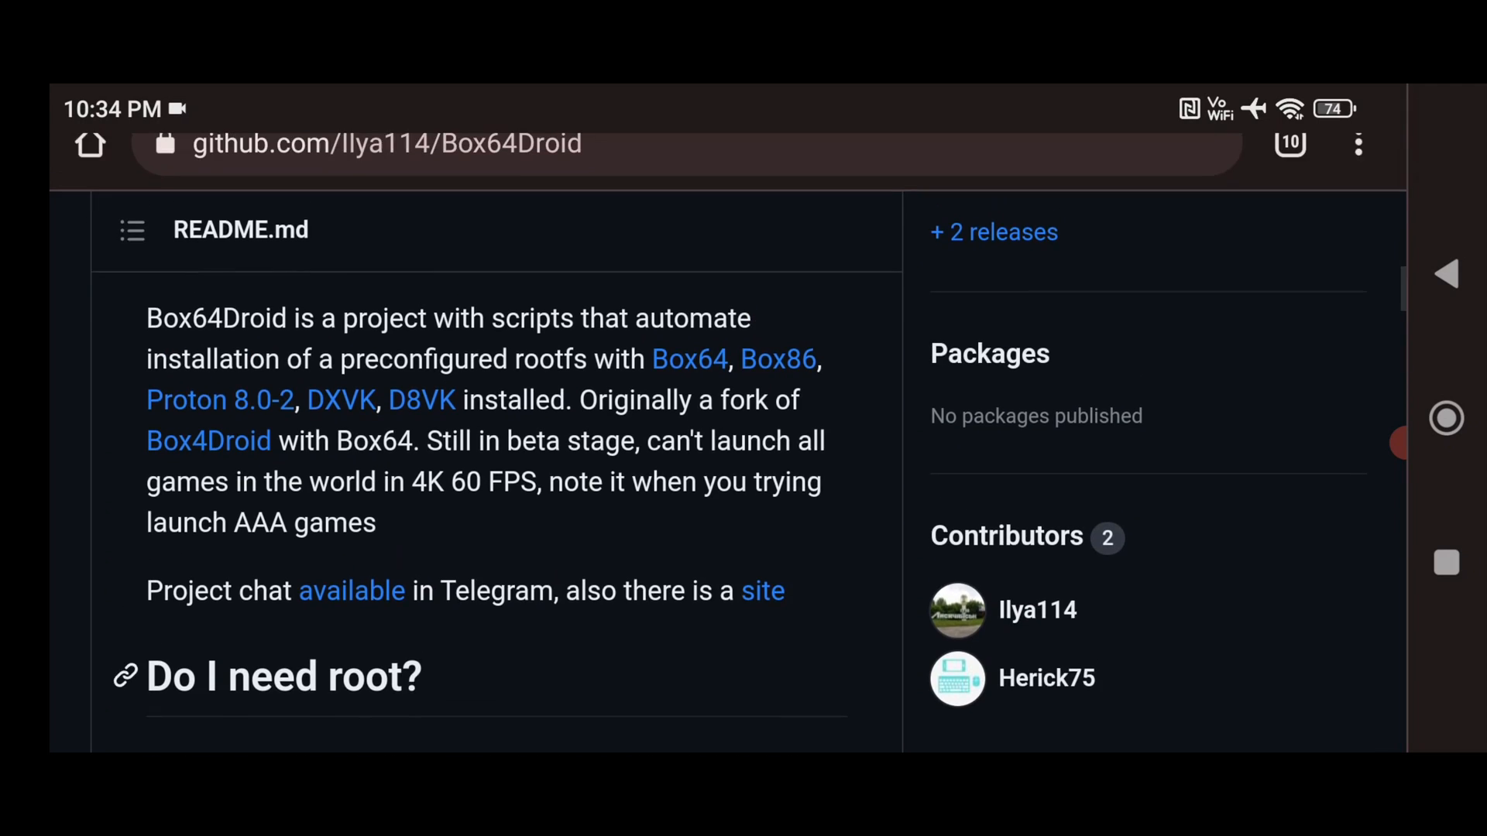
scroll("down", 3)
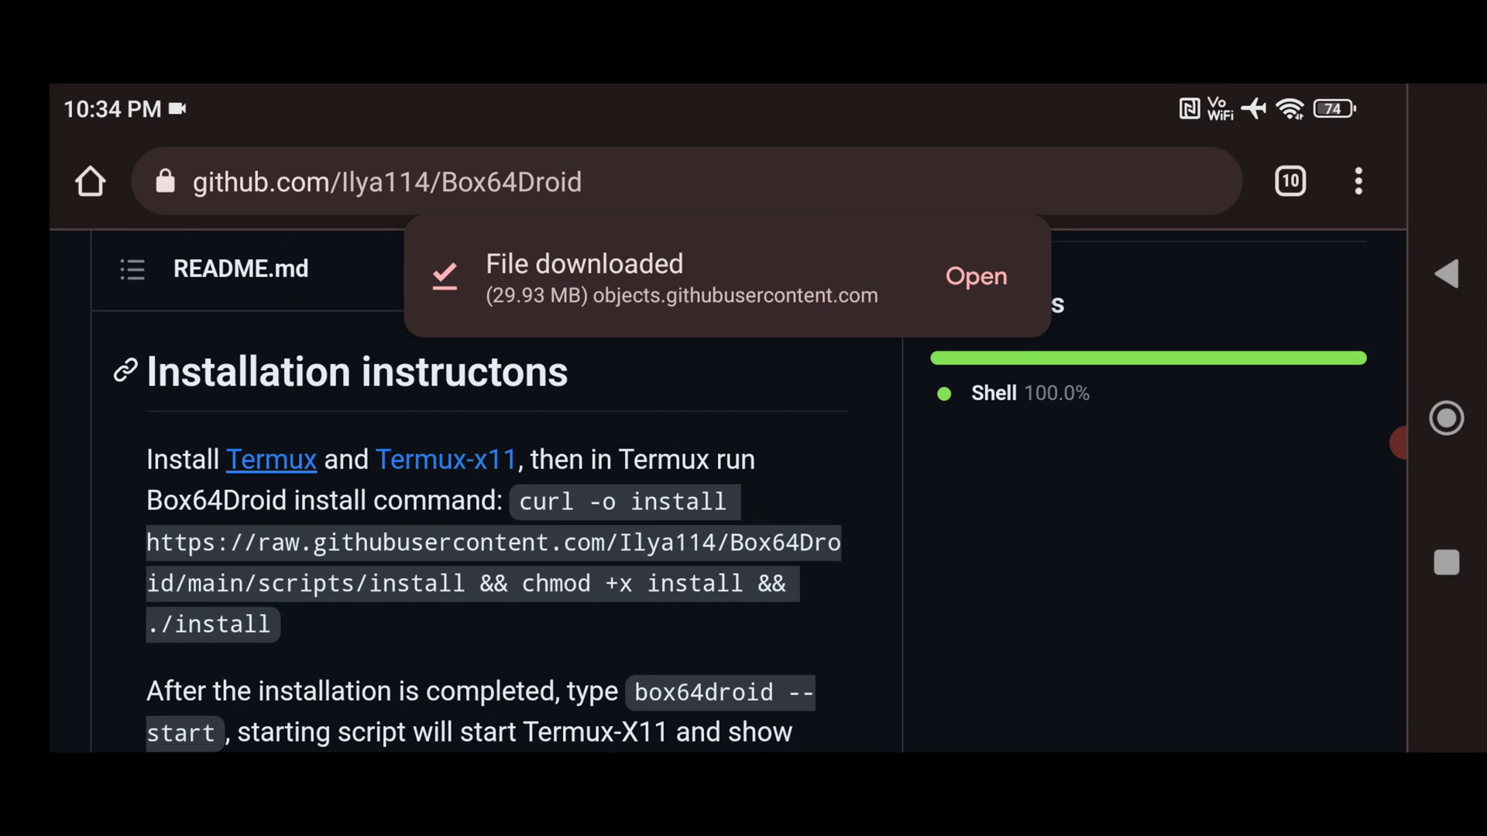
left_click(445, 460)
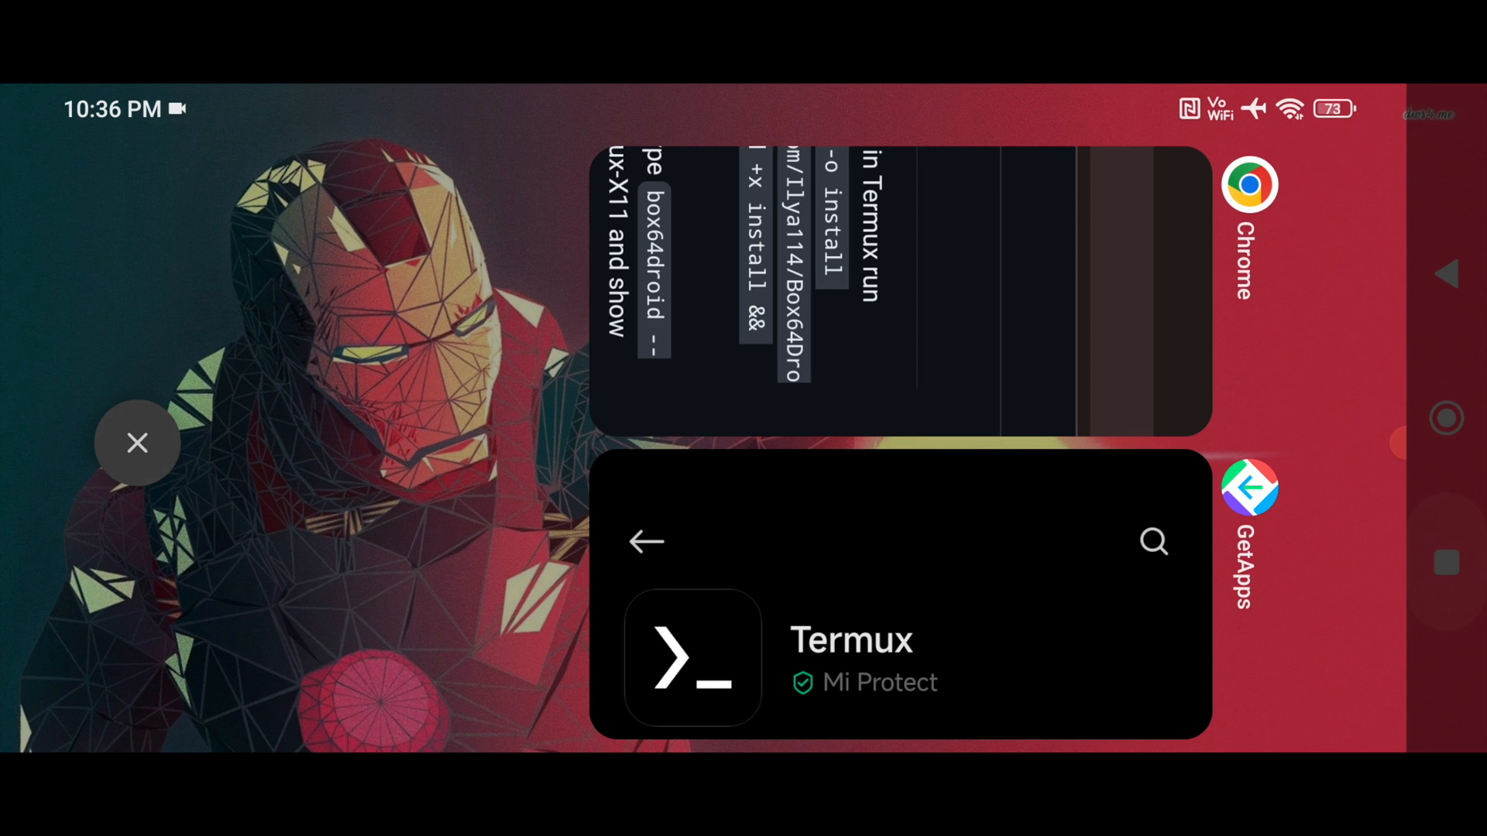
Step: Dismiss the recent apps view and launch Termux from the home screen
left_click(137, 443)
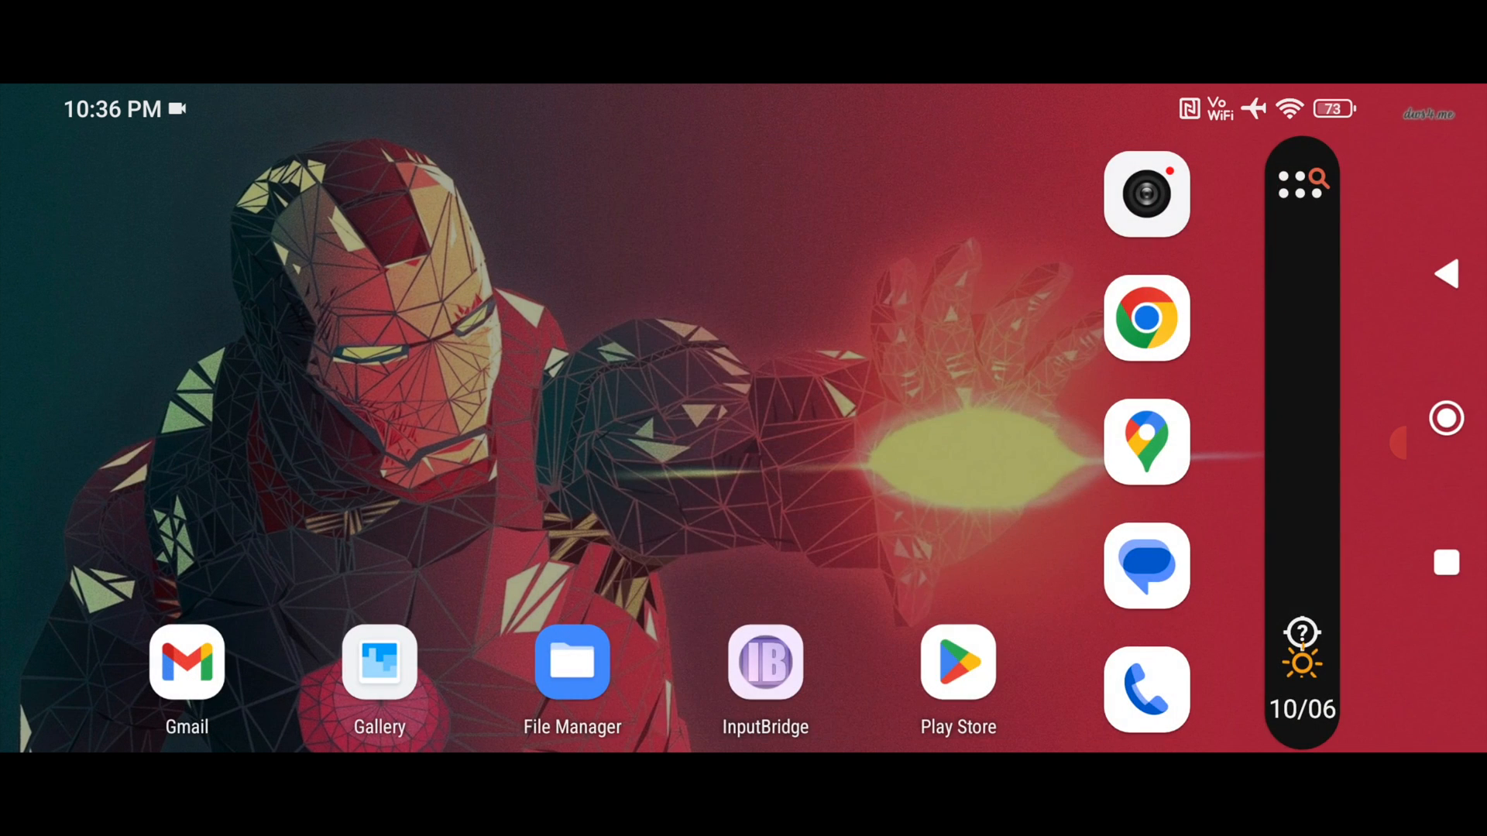
left_click(1300, 181)
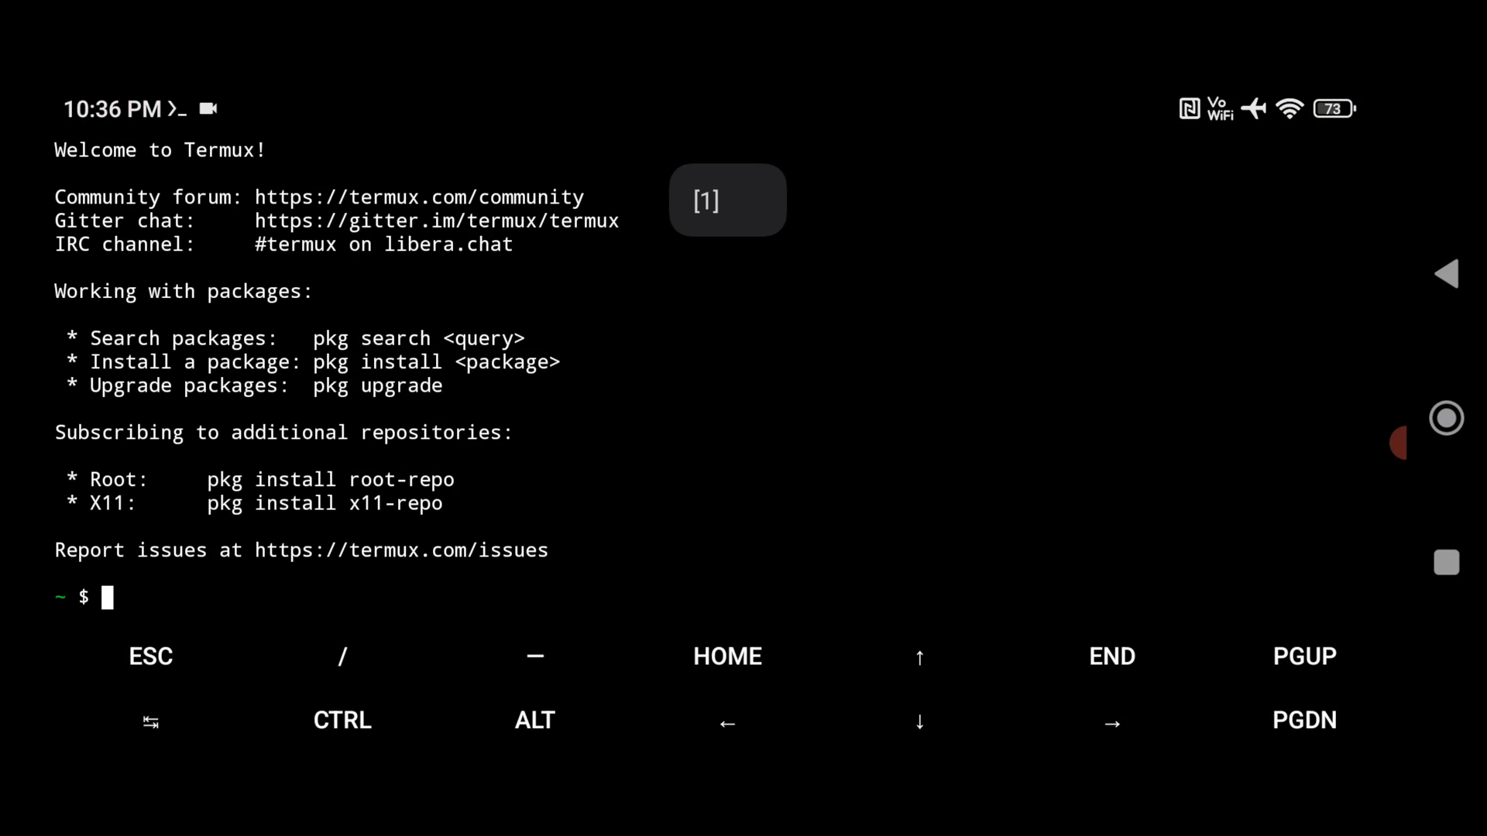
Step: Run the curl Box64Droid install script, choosing 1 (non-root) and answering y for openssl.cnf
type("curl -o install https://raw.githubusercontent.com/Ilya114/Box64Droid/main/scripts/install && chmod +x install && ./install")
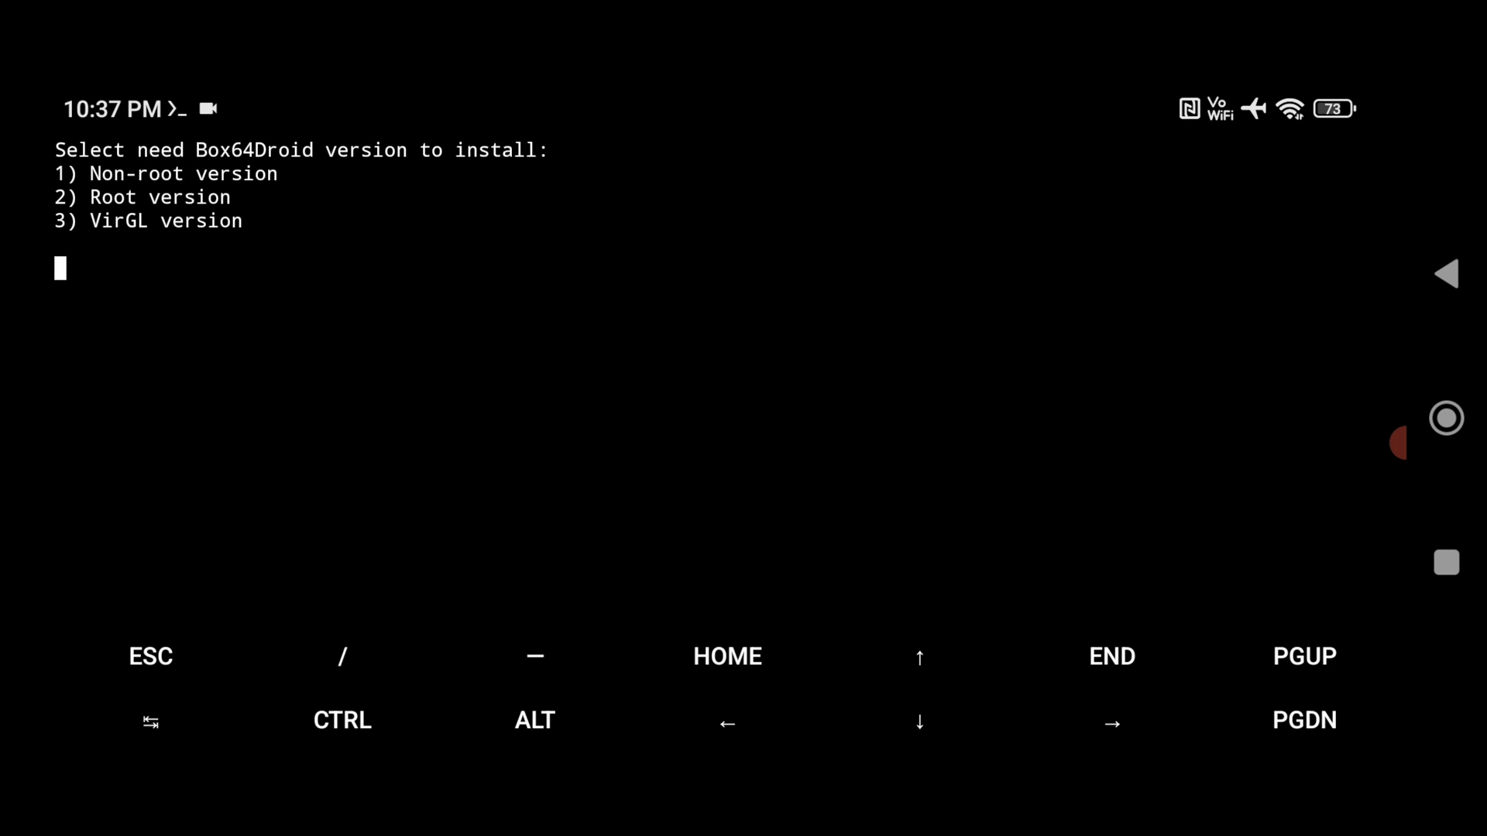
type("1")
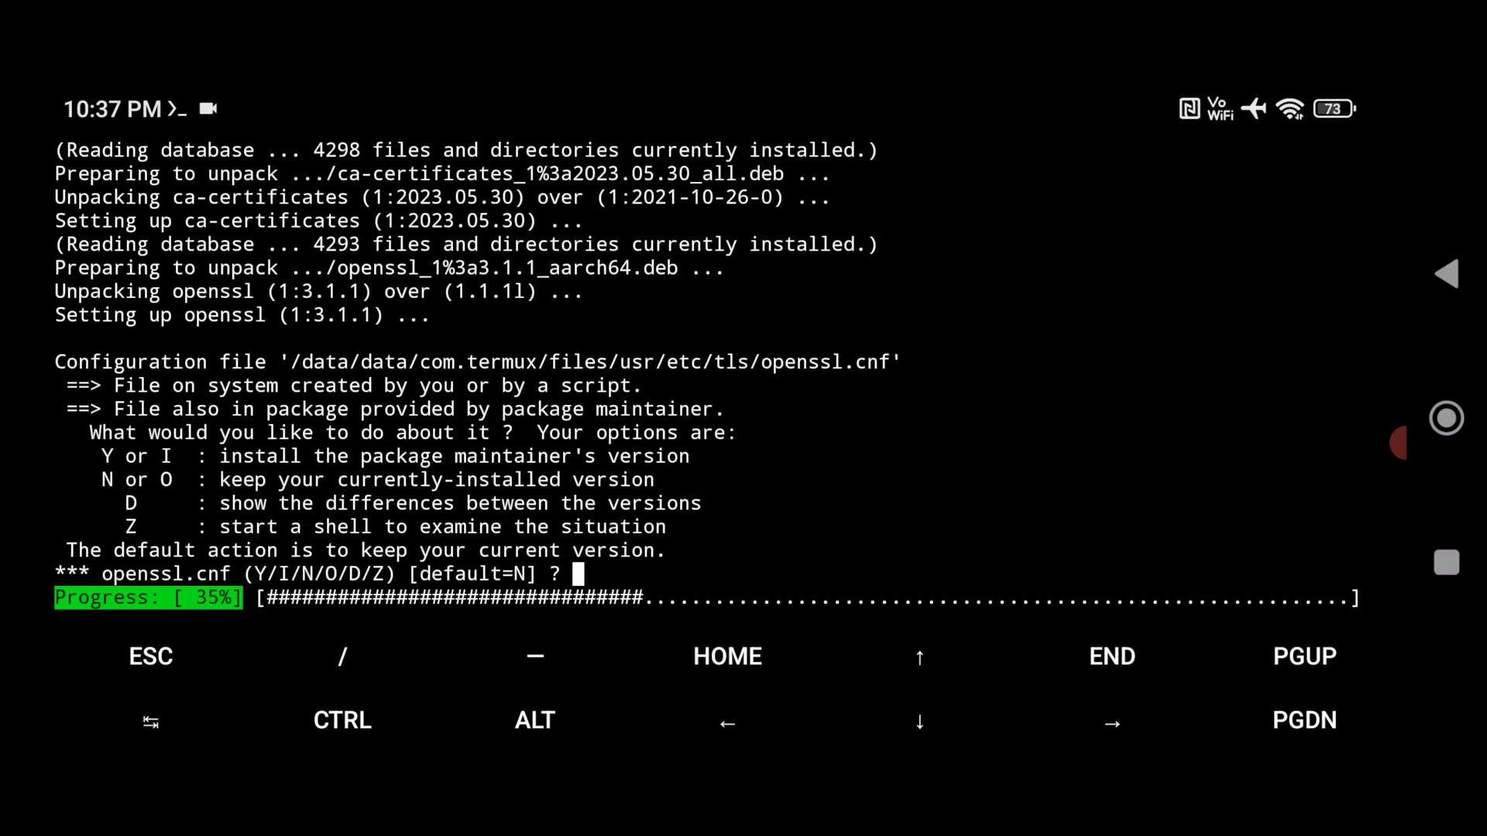
type("y")
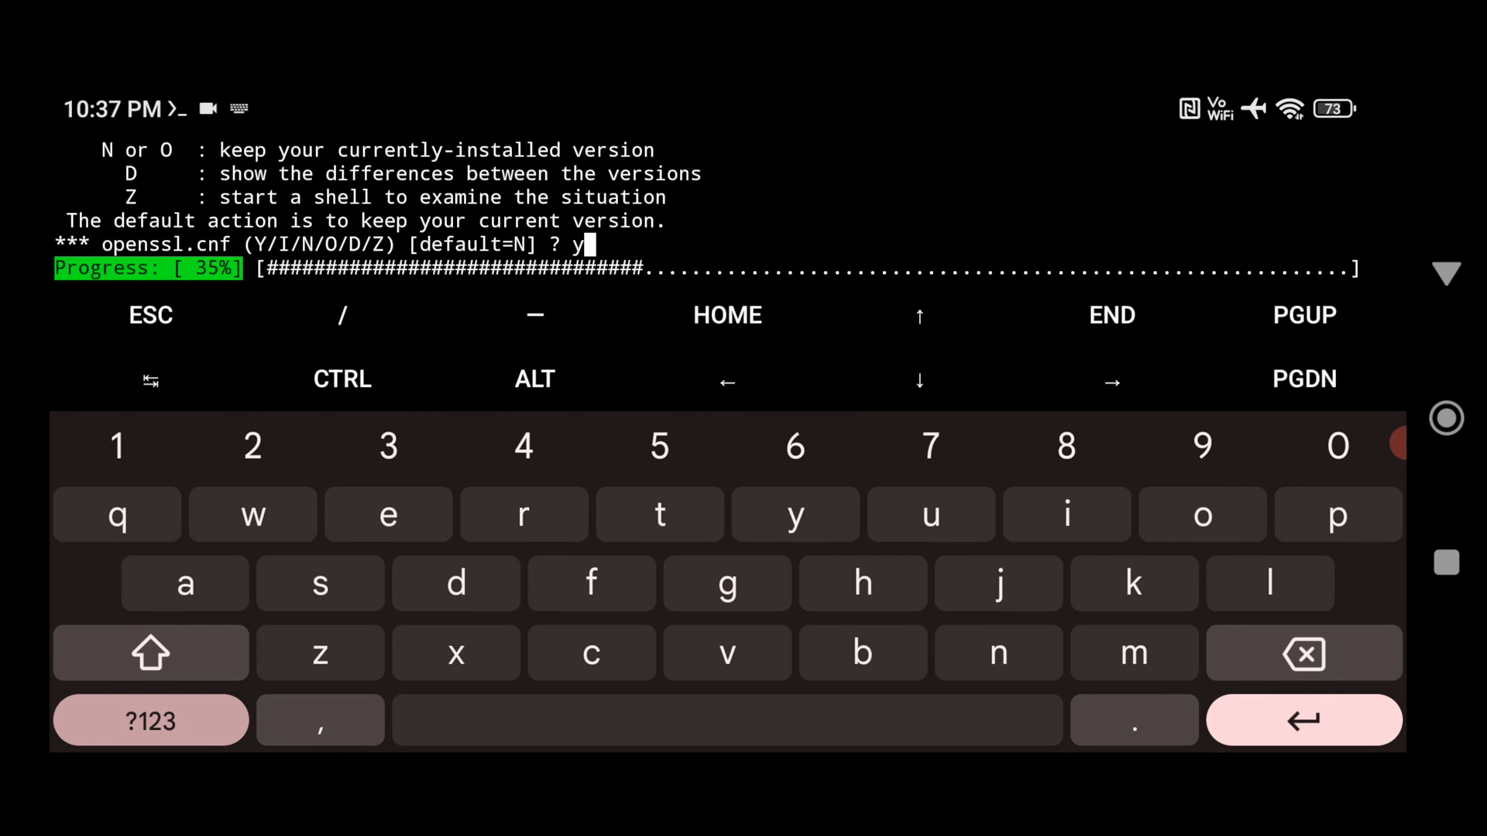
key("Enter")
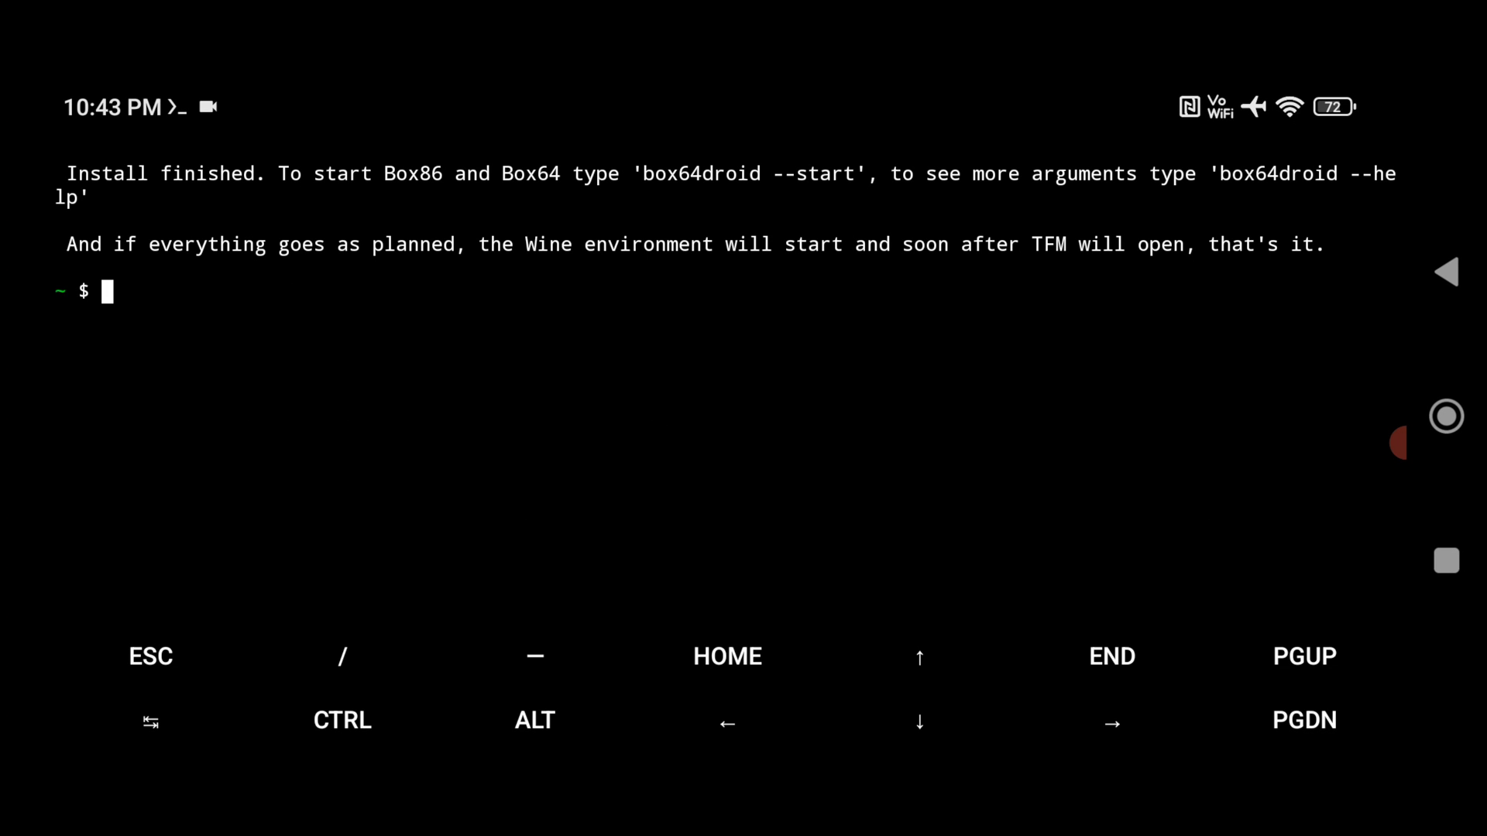
Step: Enter the command 'box64droid --start' in Termux
left_click(104, 292)
type("box64d")
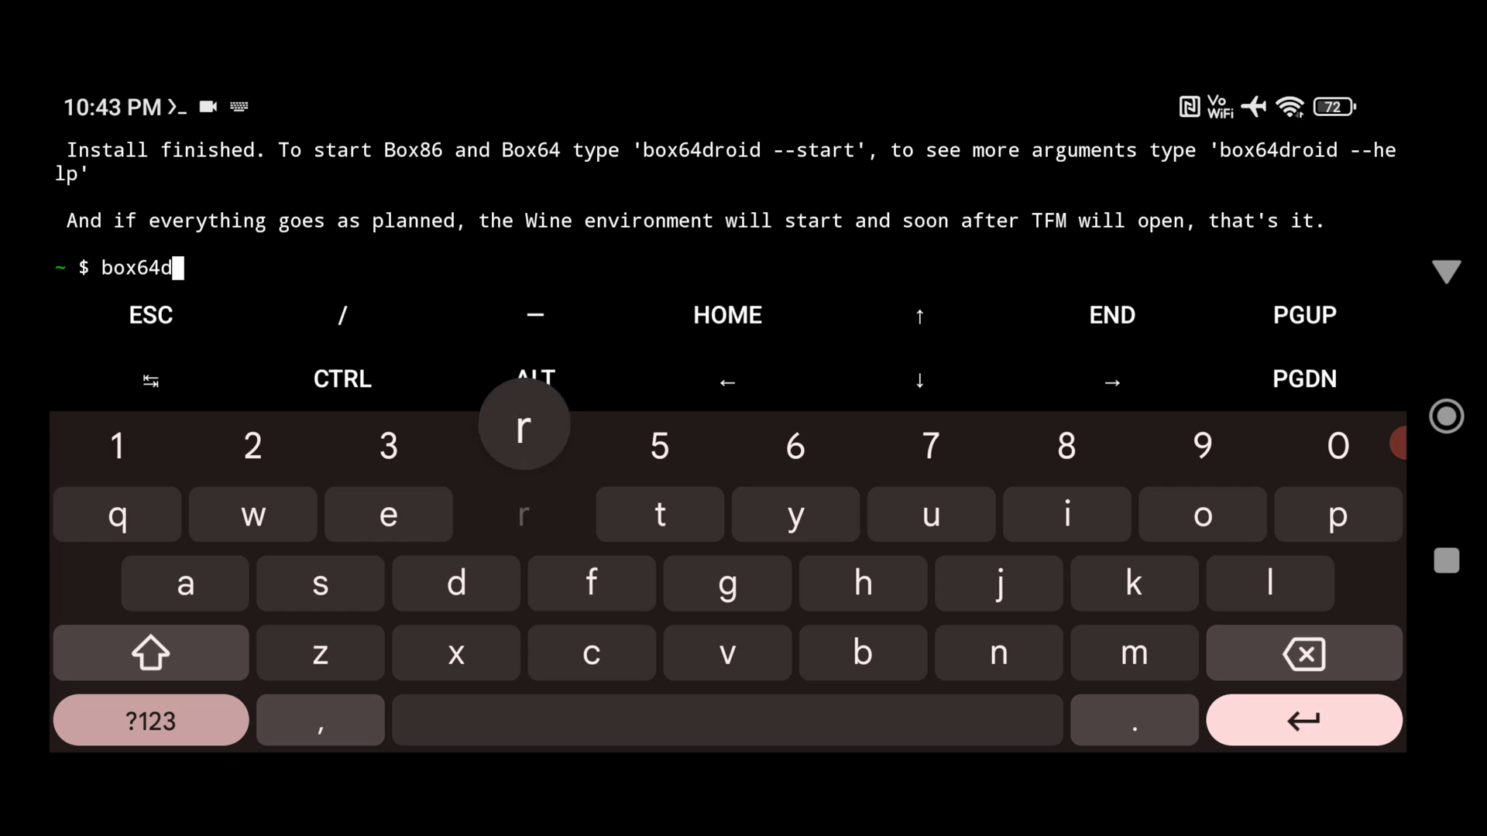
type("roid")
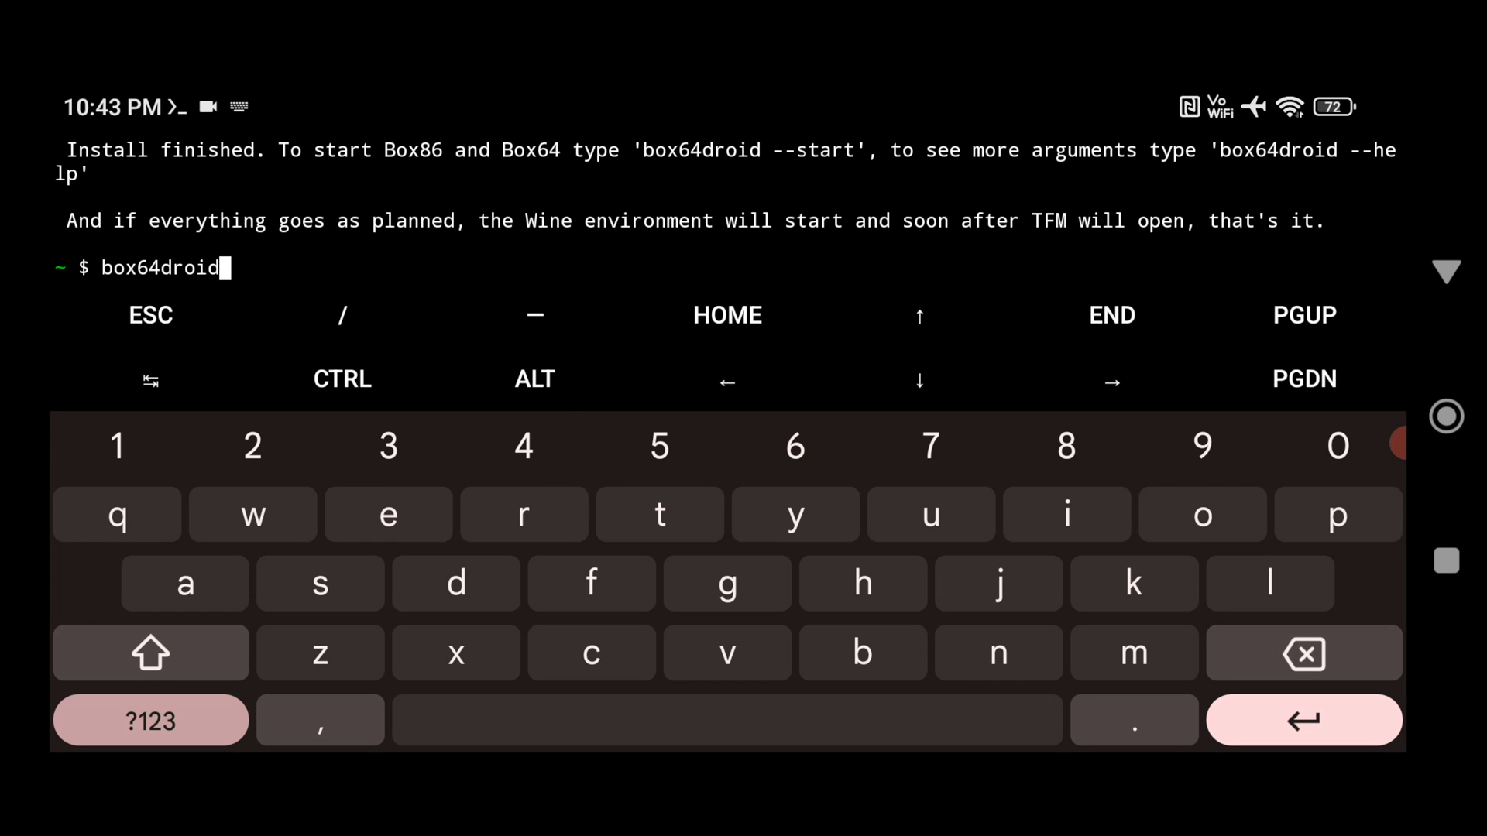
type("--")
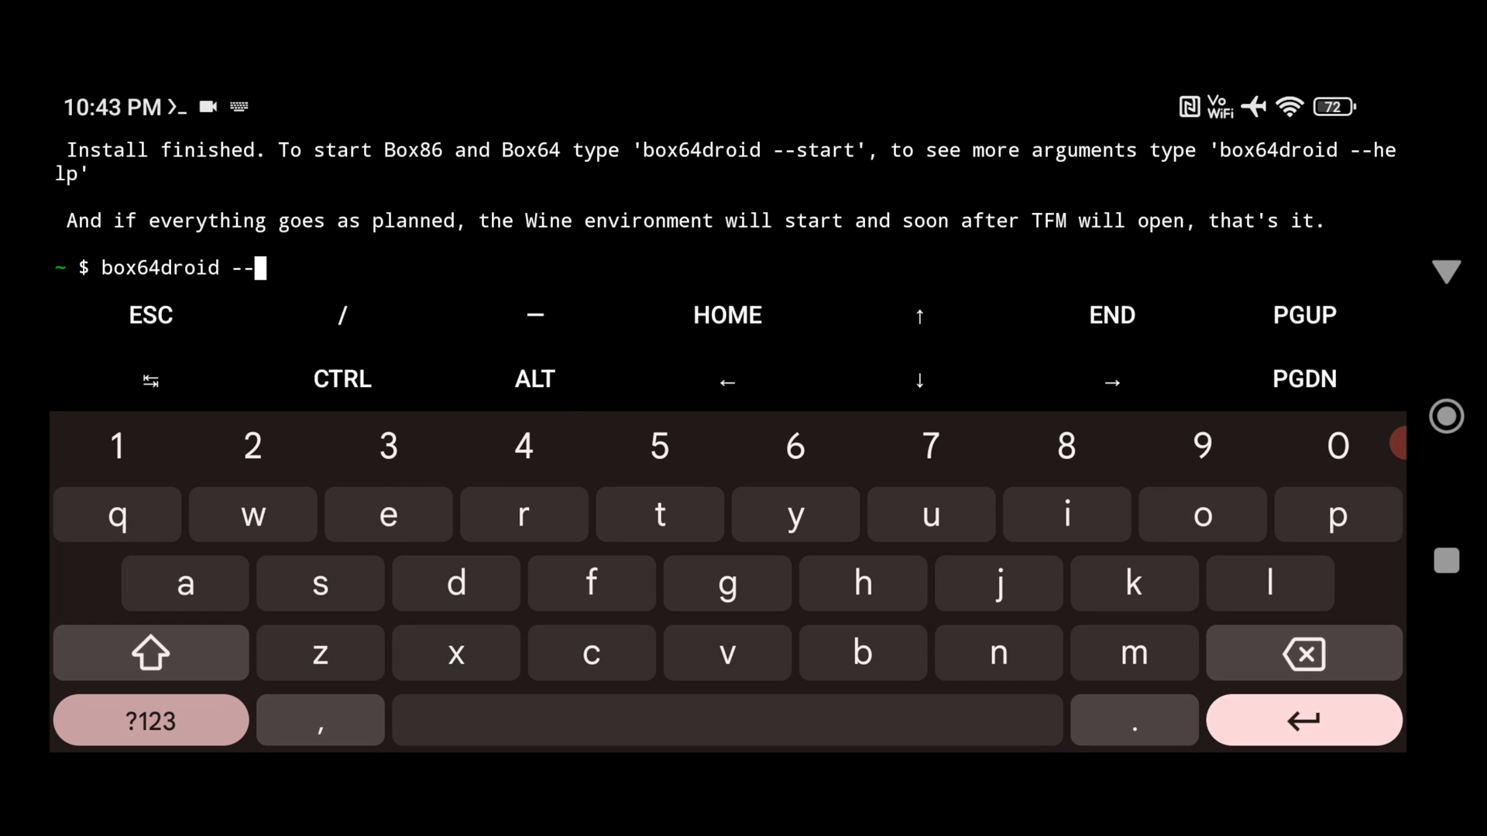
type("sta")
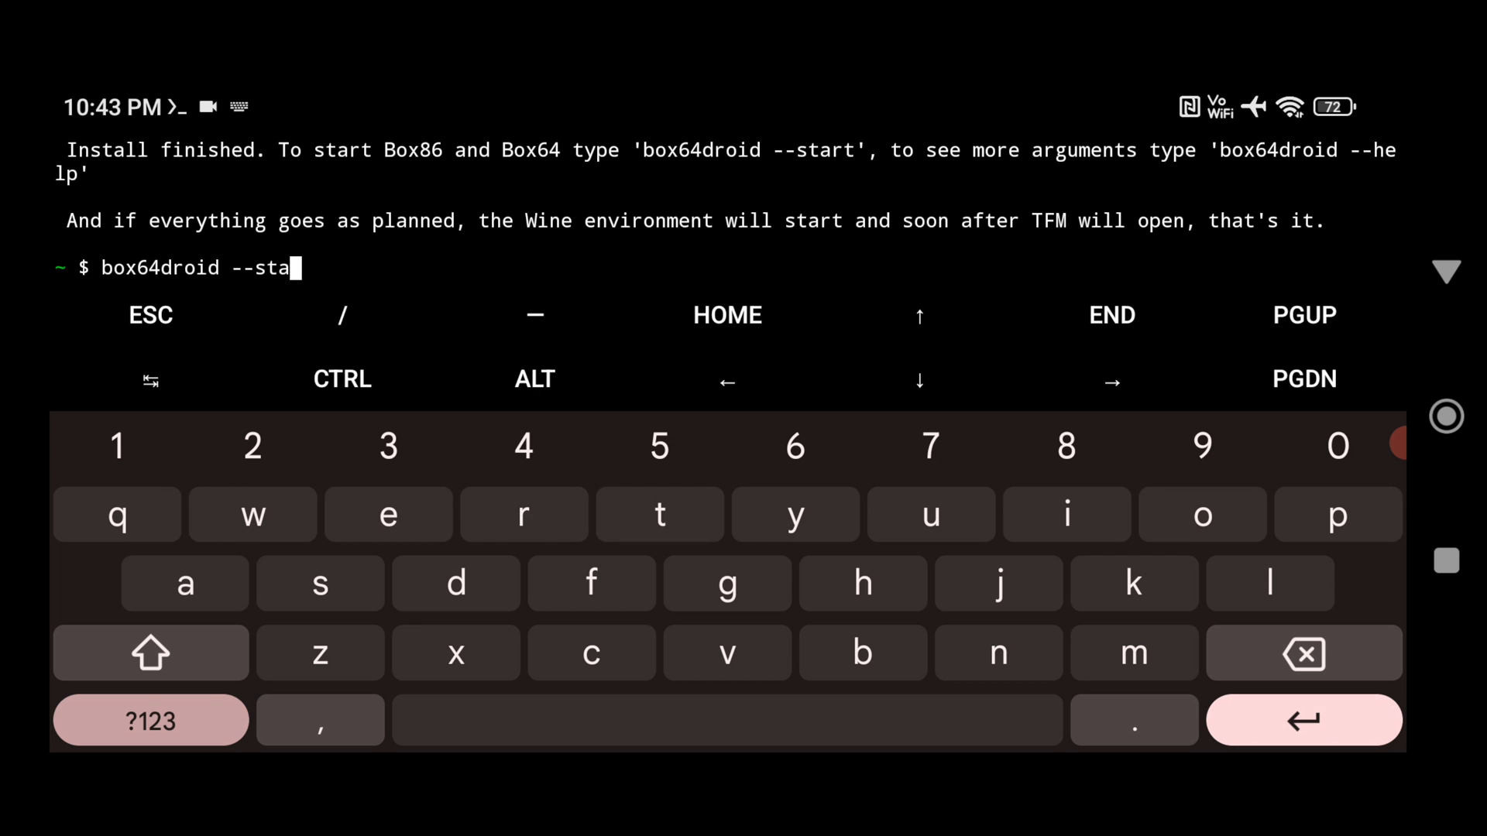
type("rt")
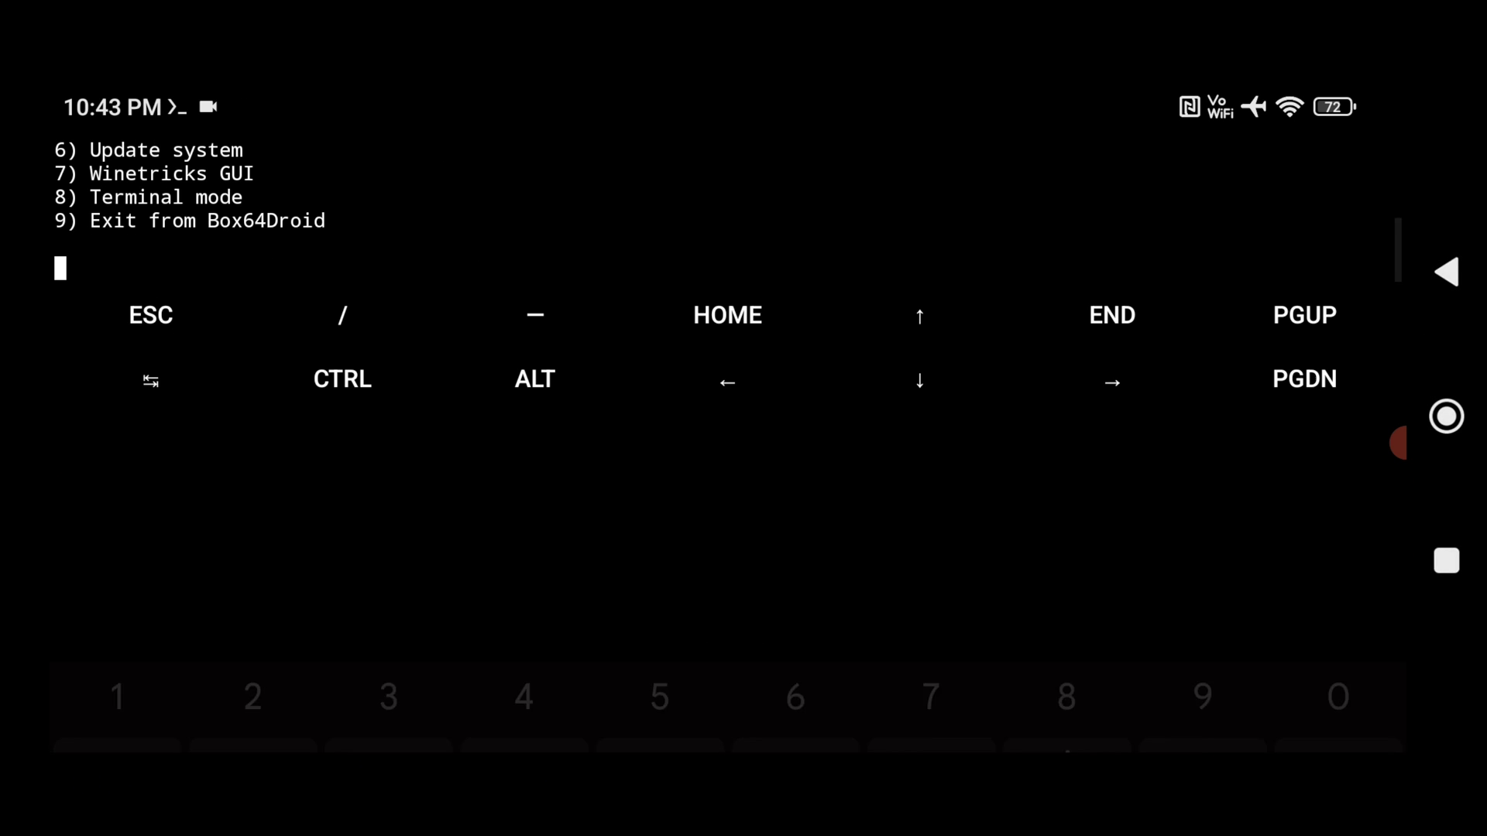
Step: Choose option 1 in the Box64Droid menu, then the 800x600 resolution
type("1")
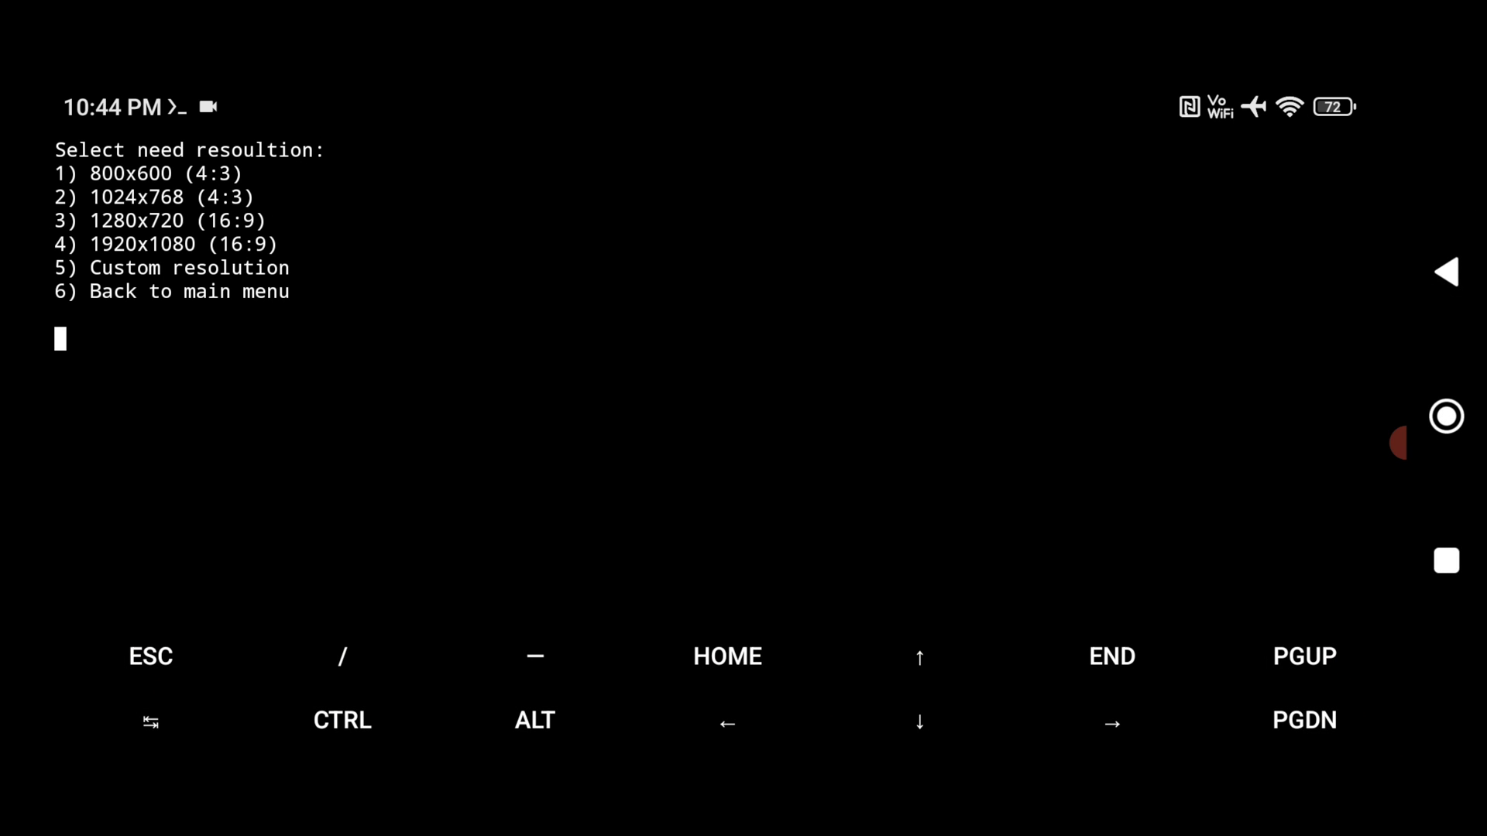
left_click(117, 446)
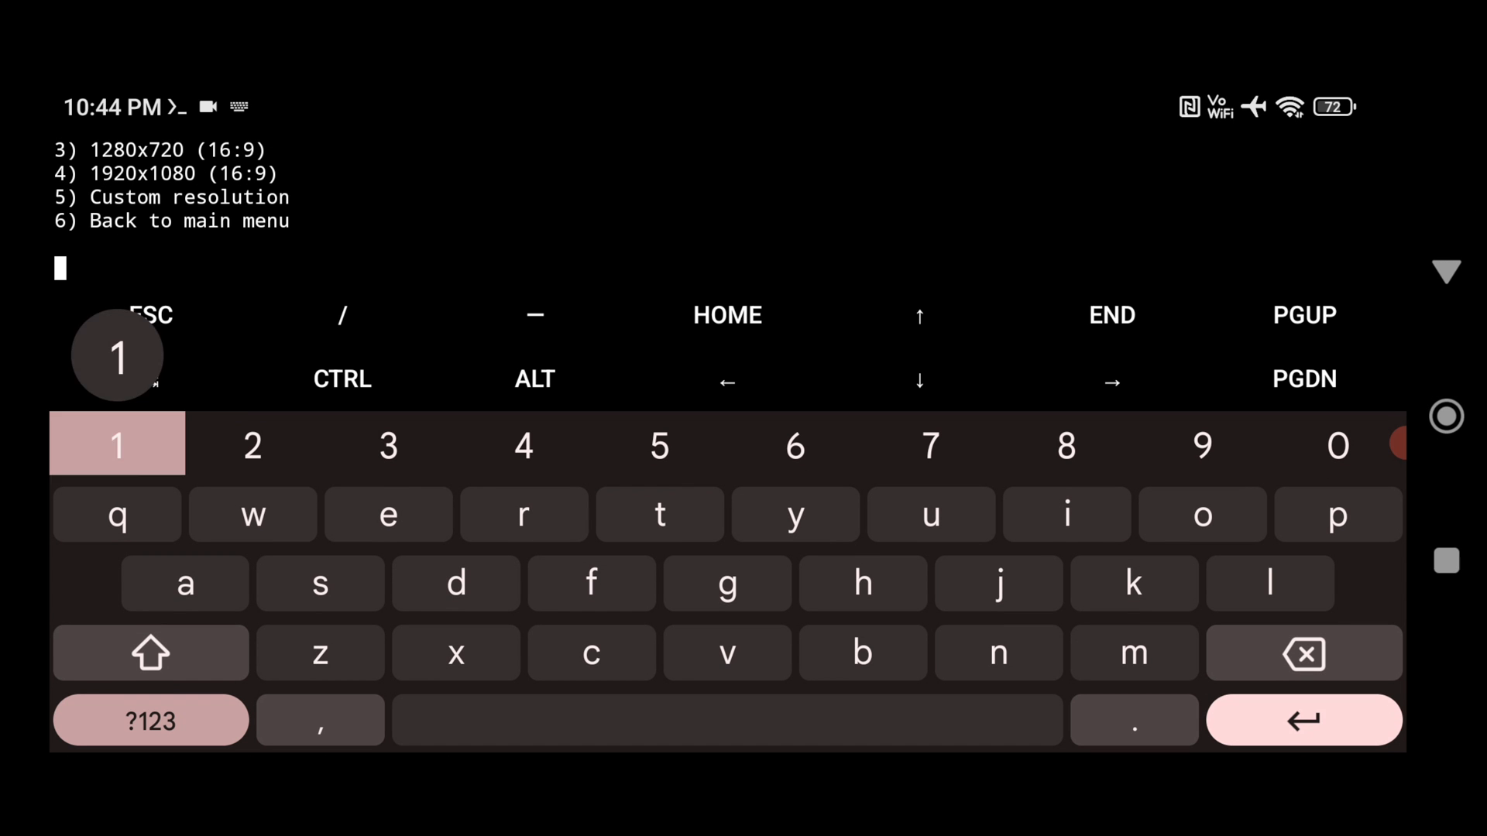
left_click(117, 446)
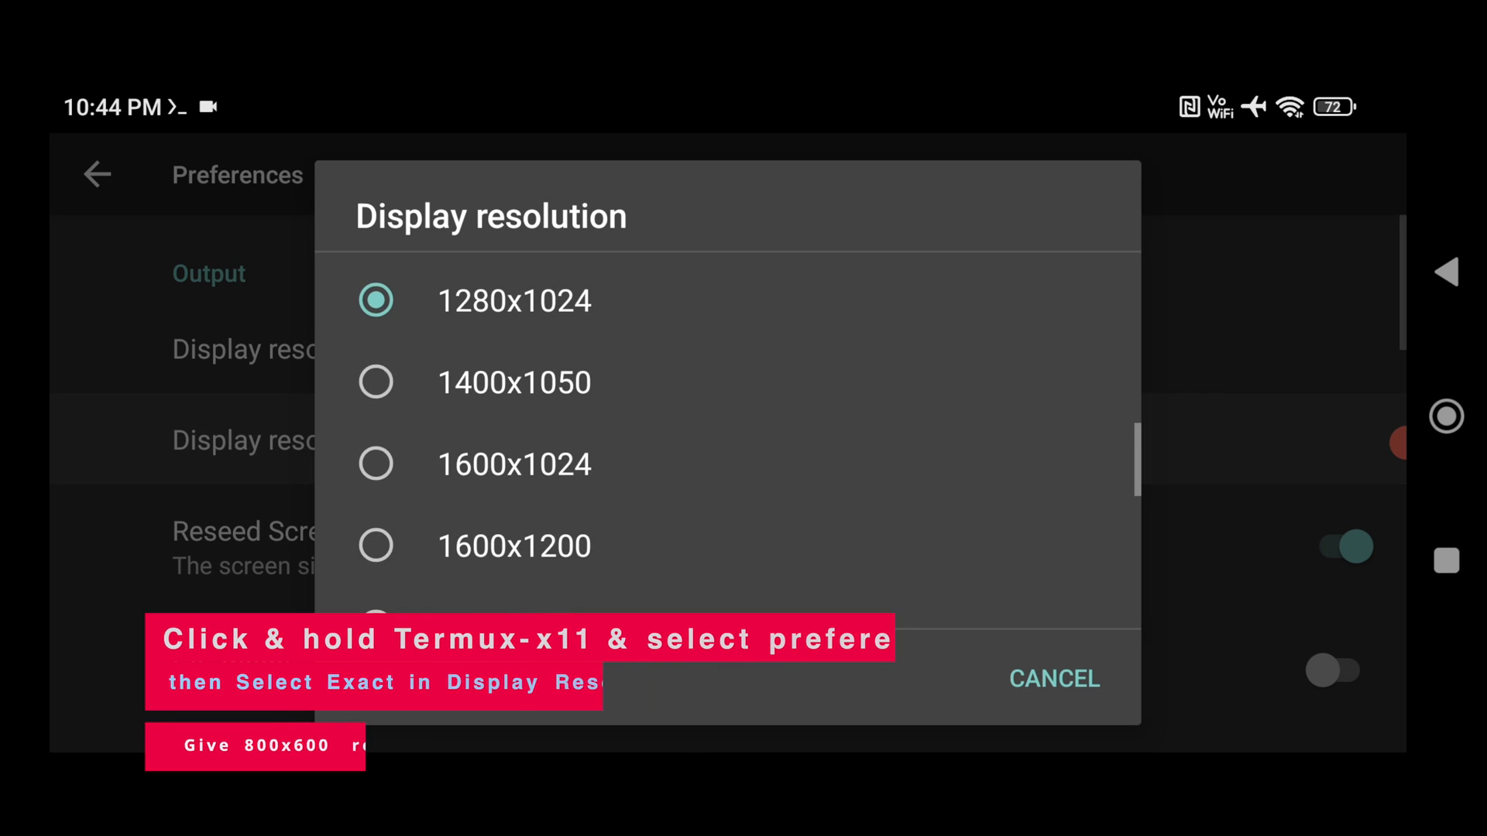
Step: Cancel the Termux:X11 display resolution dialog and scroll through the Output and Input preferences
left_click(1053, 679)
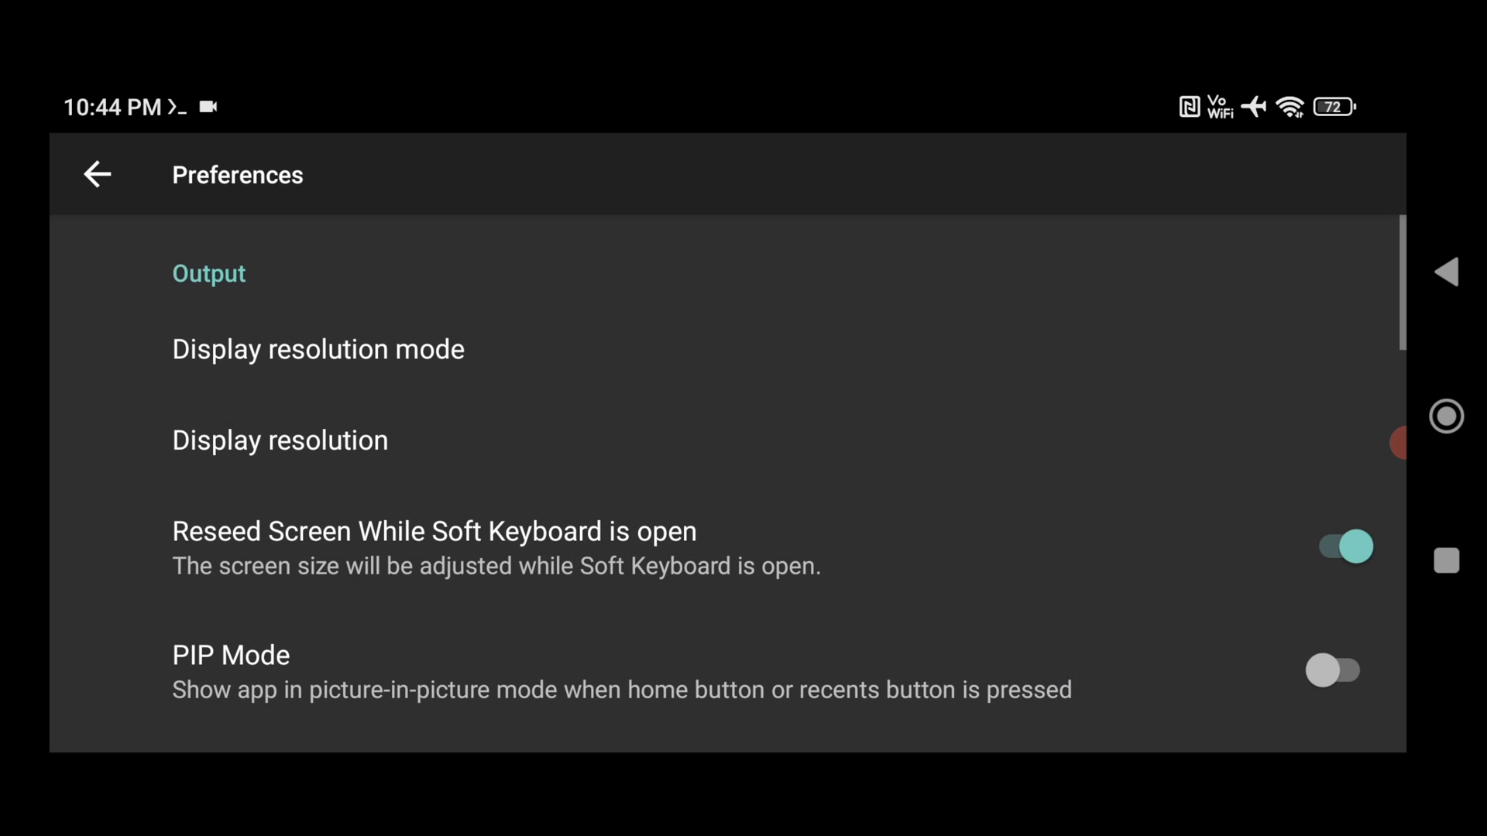
scroll("down", 3)
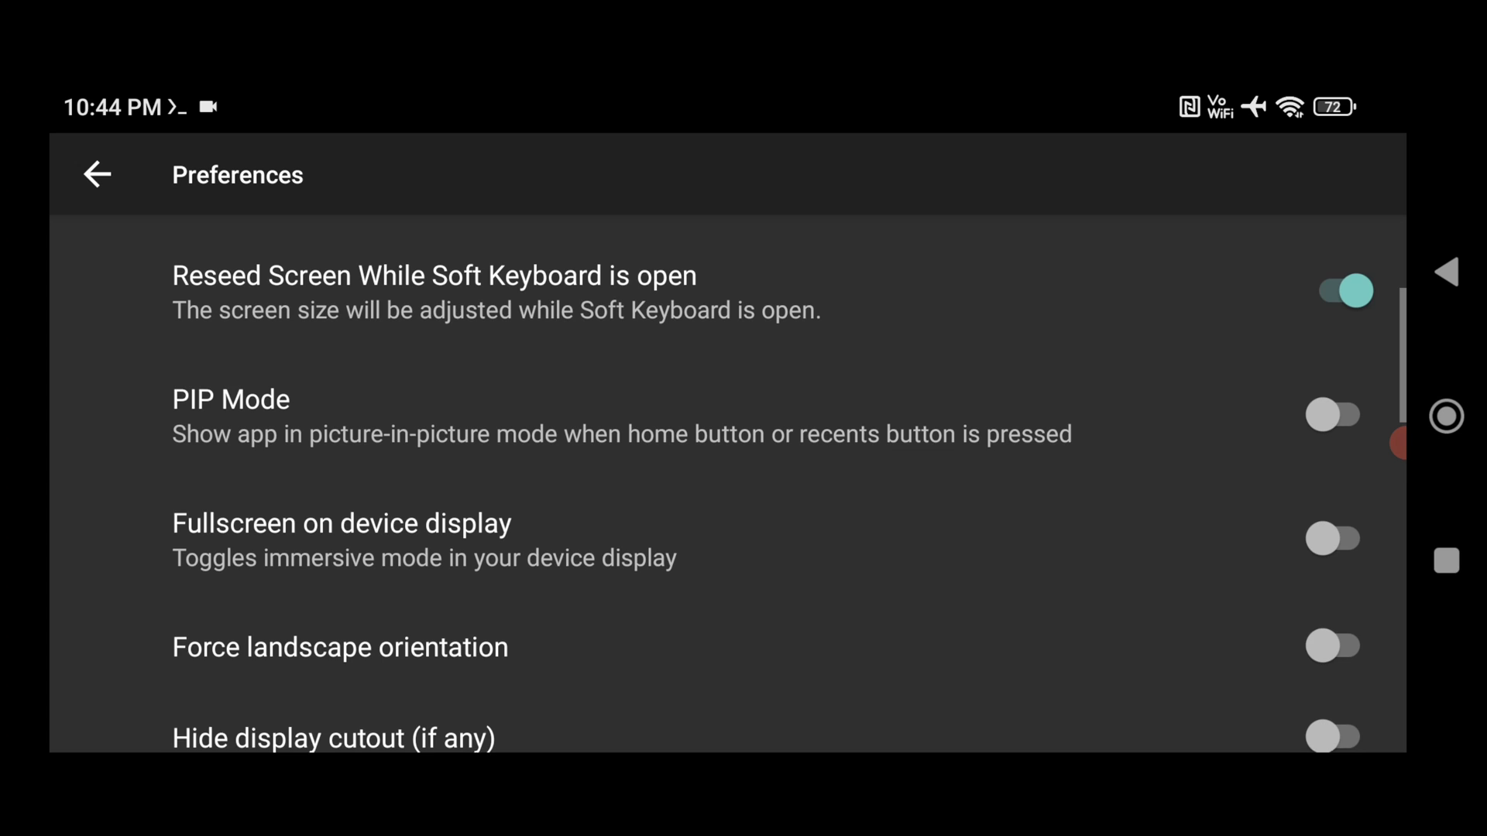
scroll("down", 3)
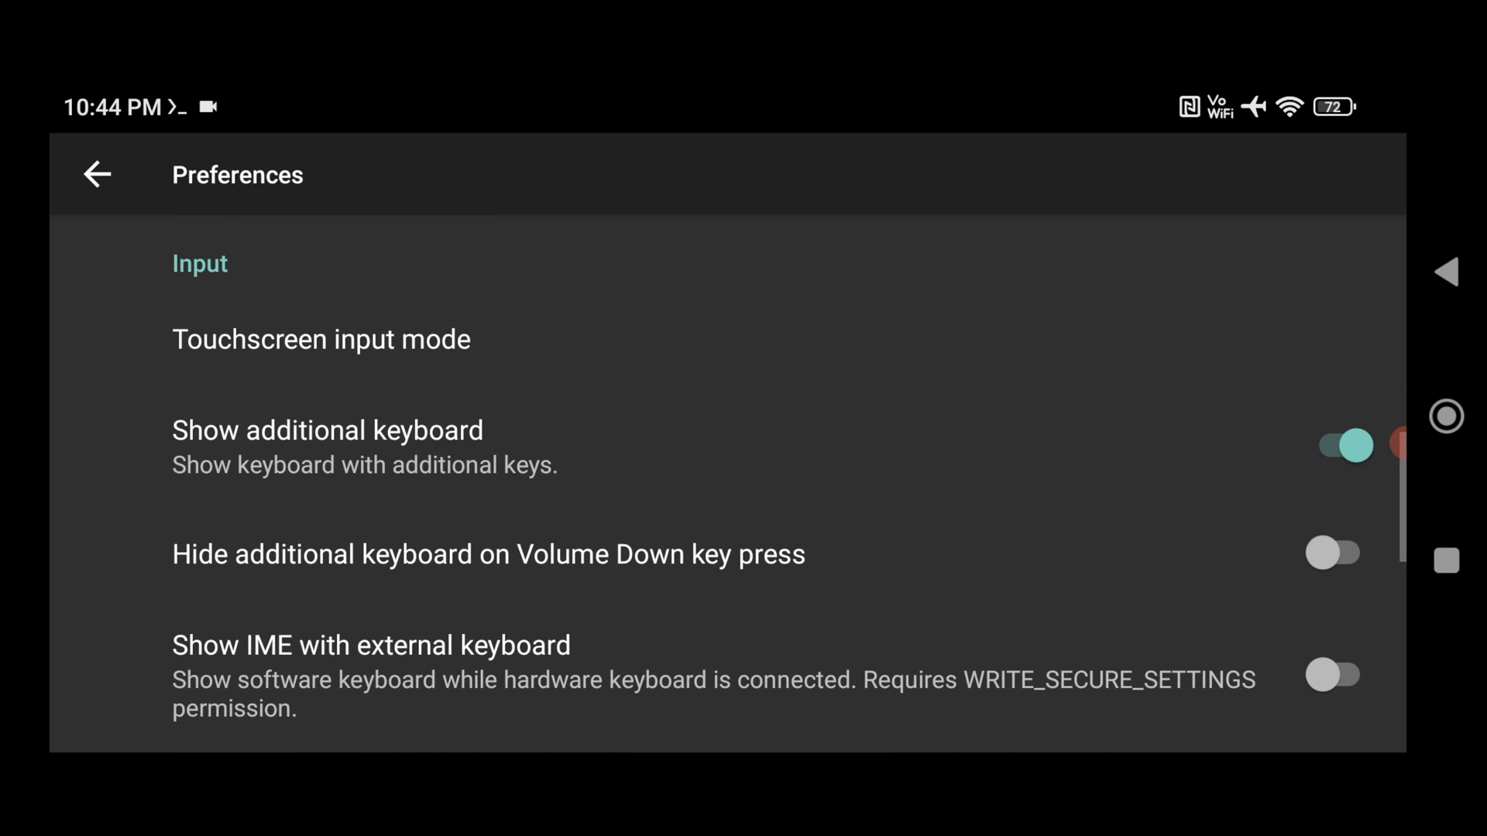
scroll("down", 3)
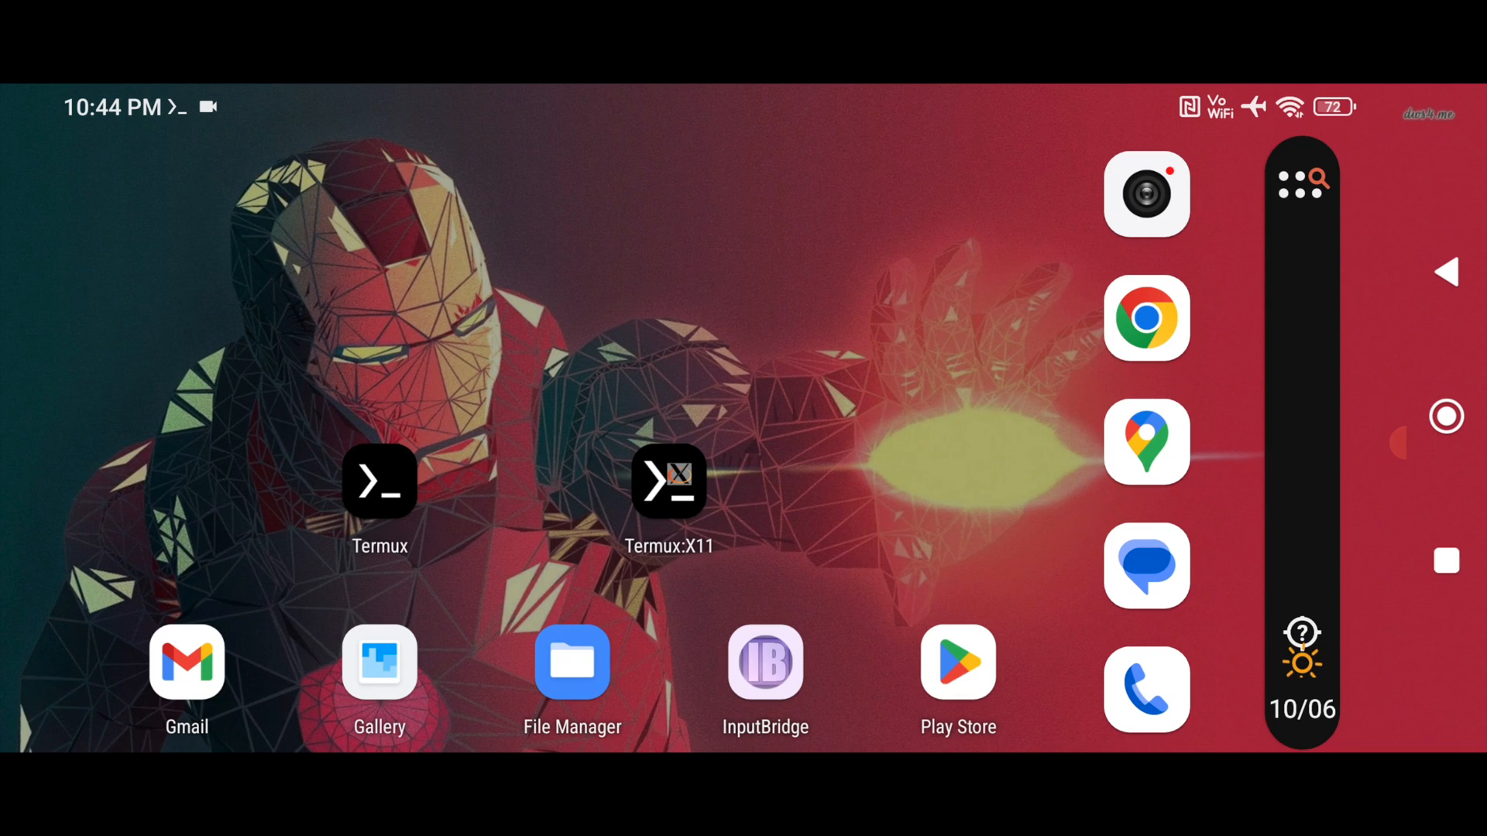
Step: Launch Termux:X11 from the home screen and wait on the black X display
left_click(667, 482)
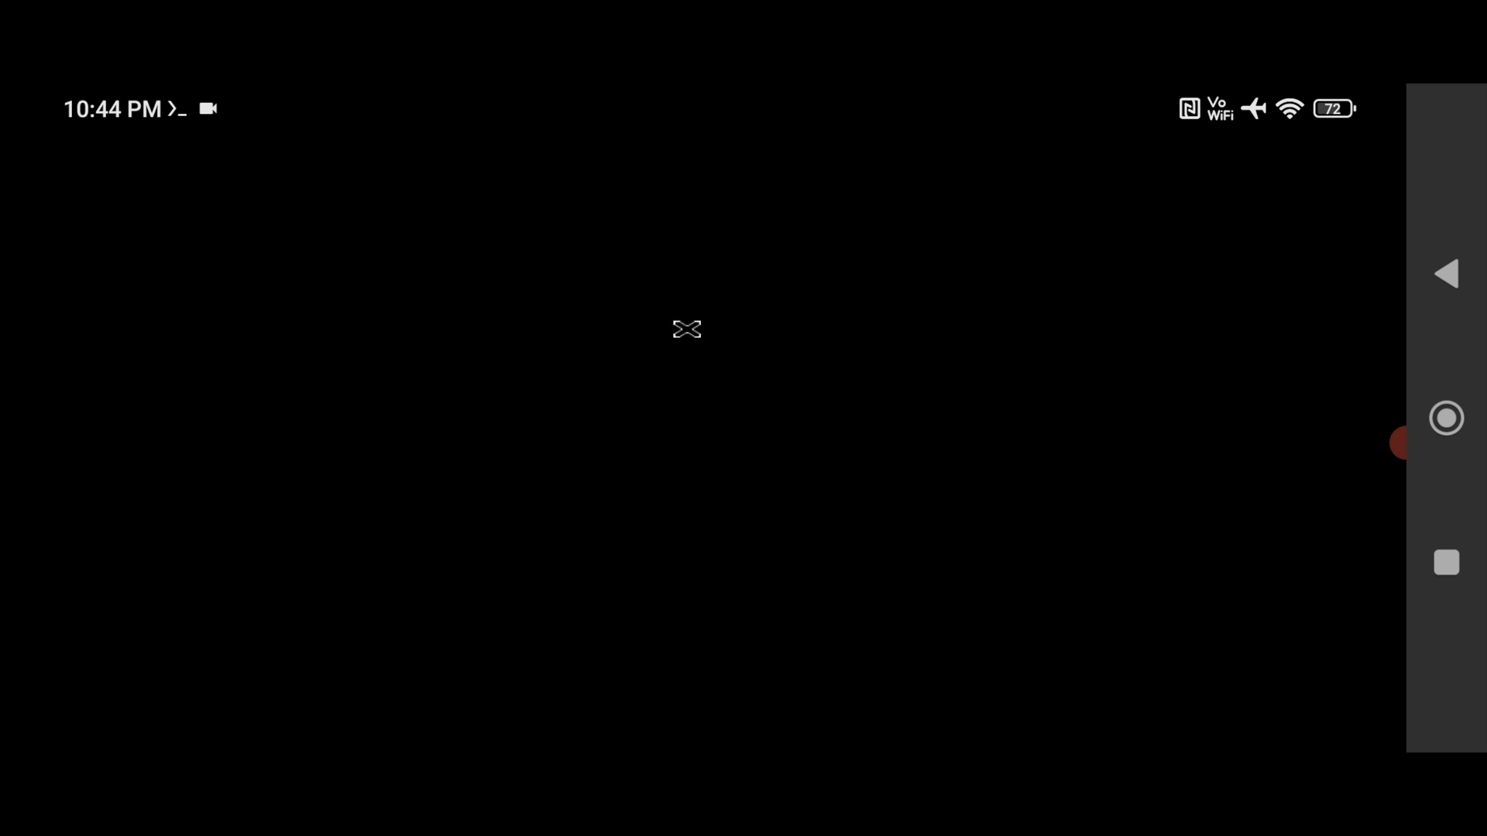
mouse_move(757, 436)
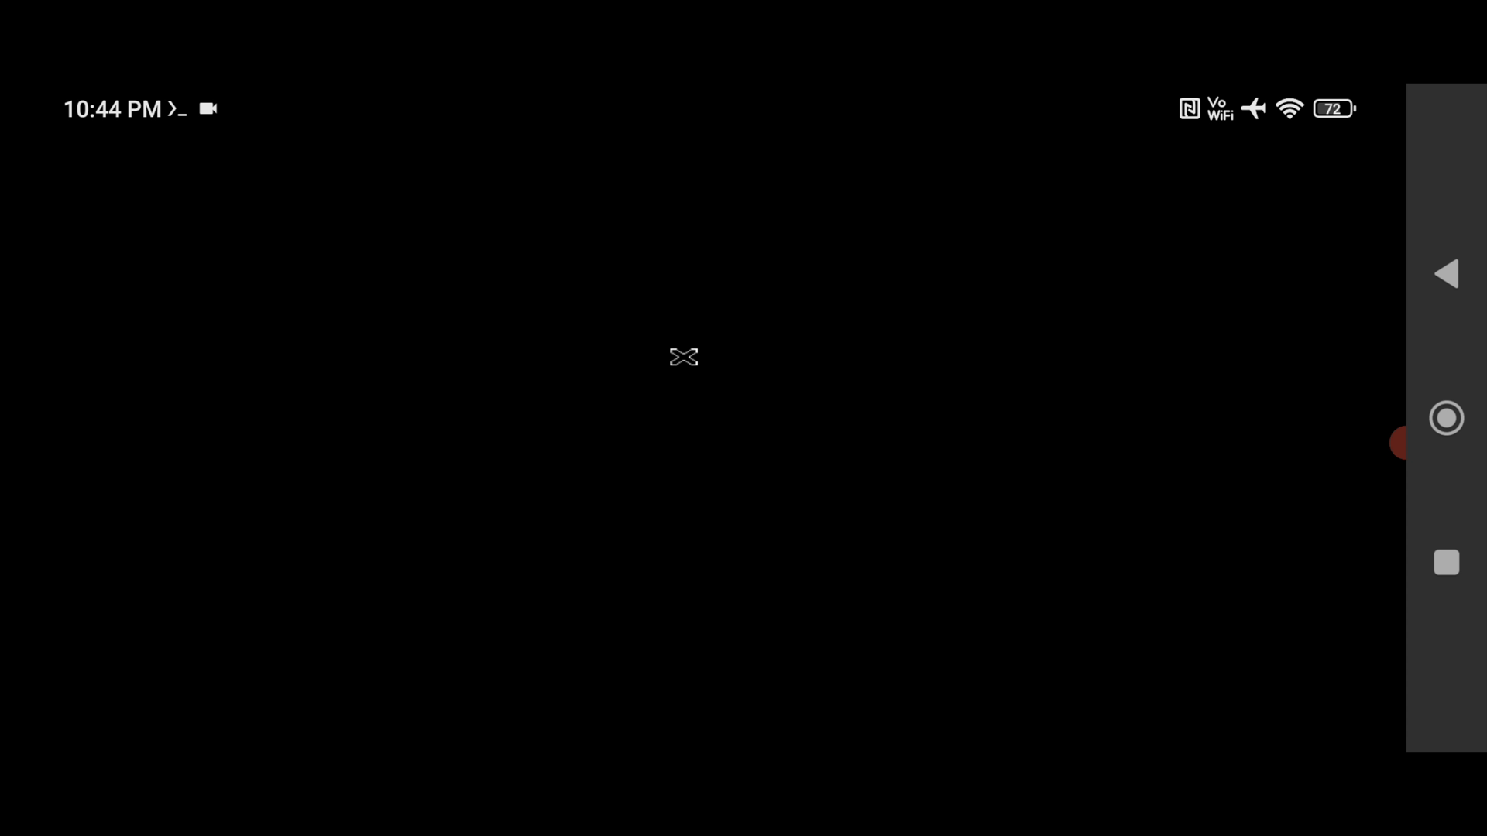
mouse_move(455, 183)
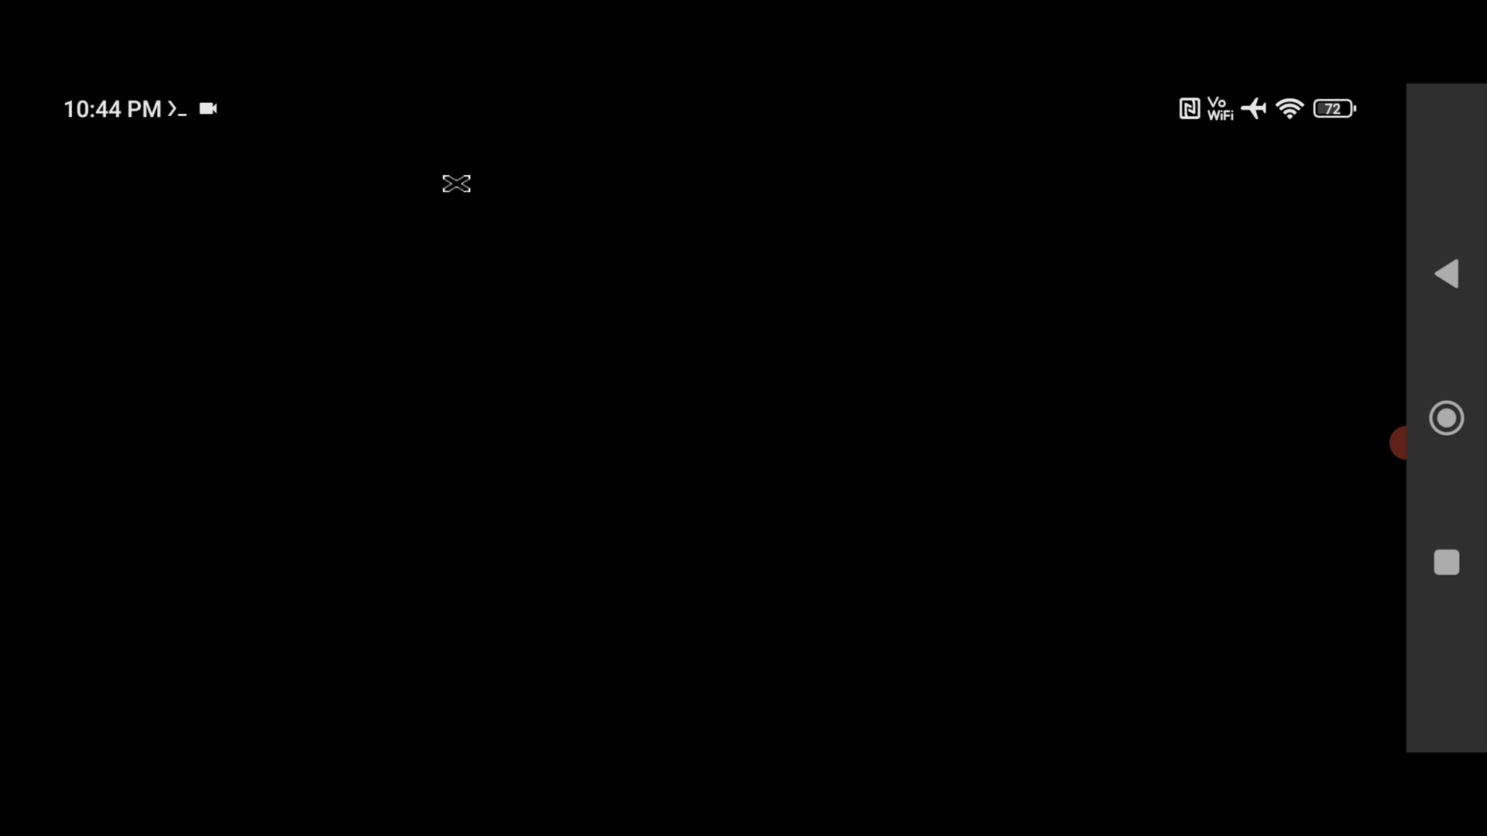
mouse_move(618, 379)
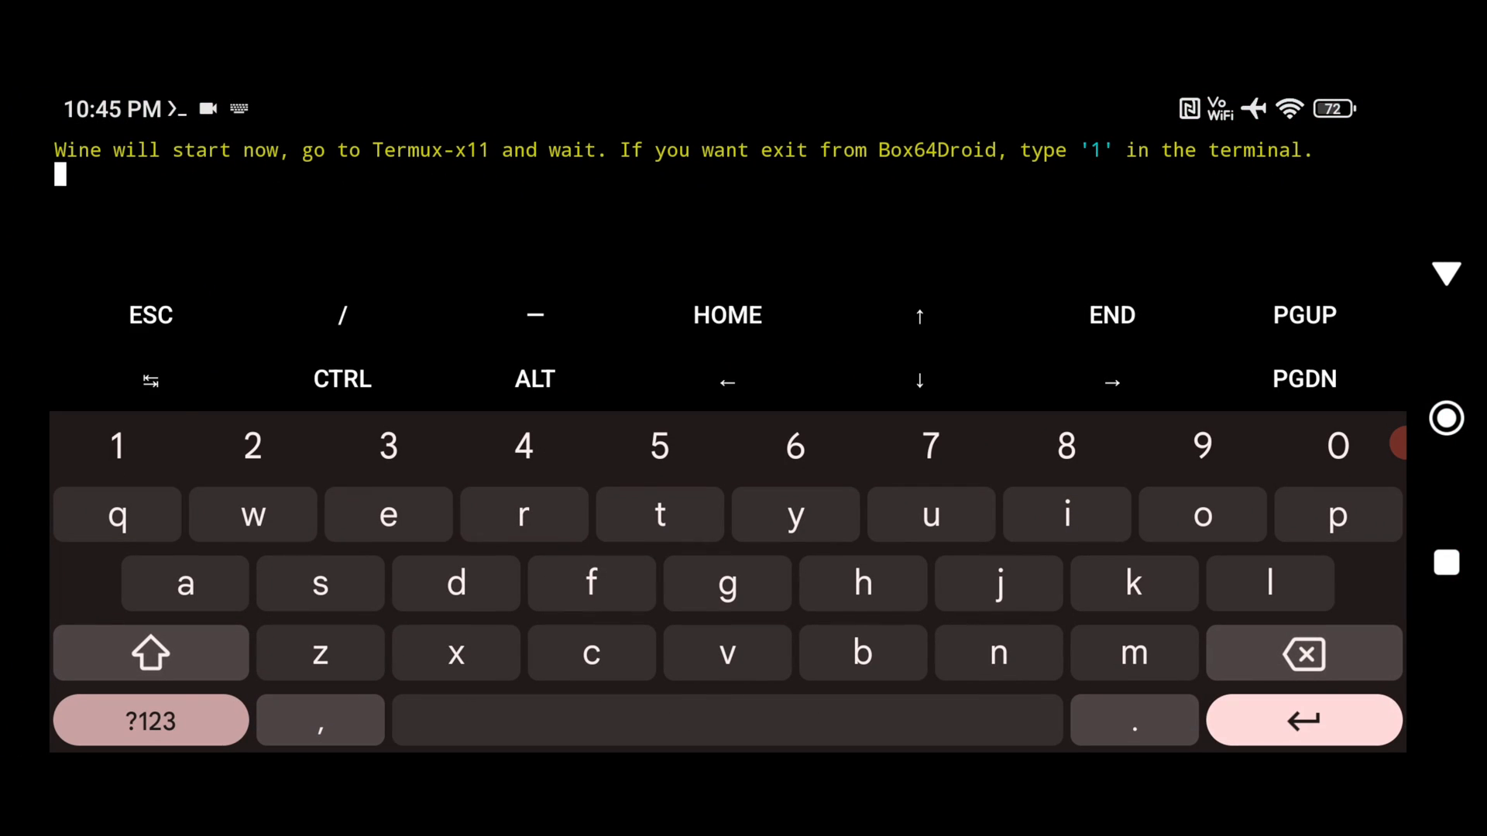
Step: Enter menu option 1, relaunch with 'box64droid --start', and submit
type("1")
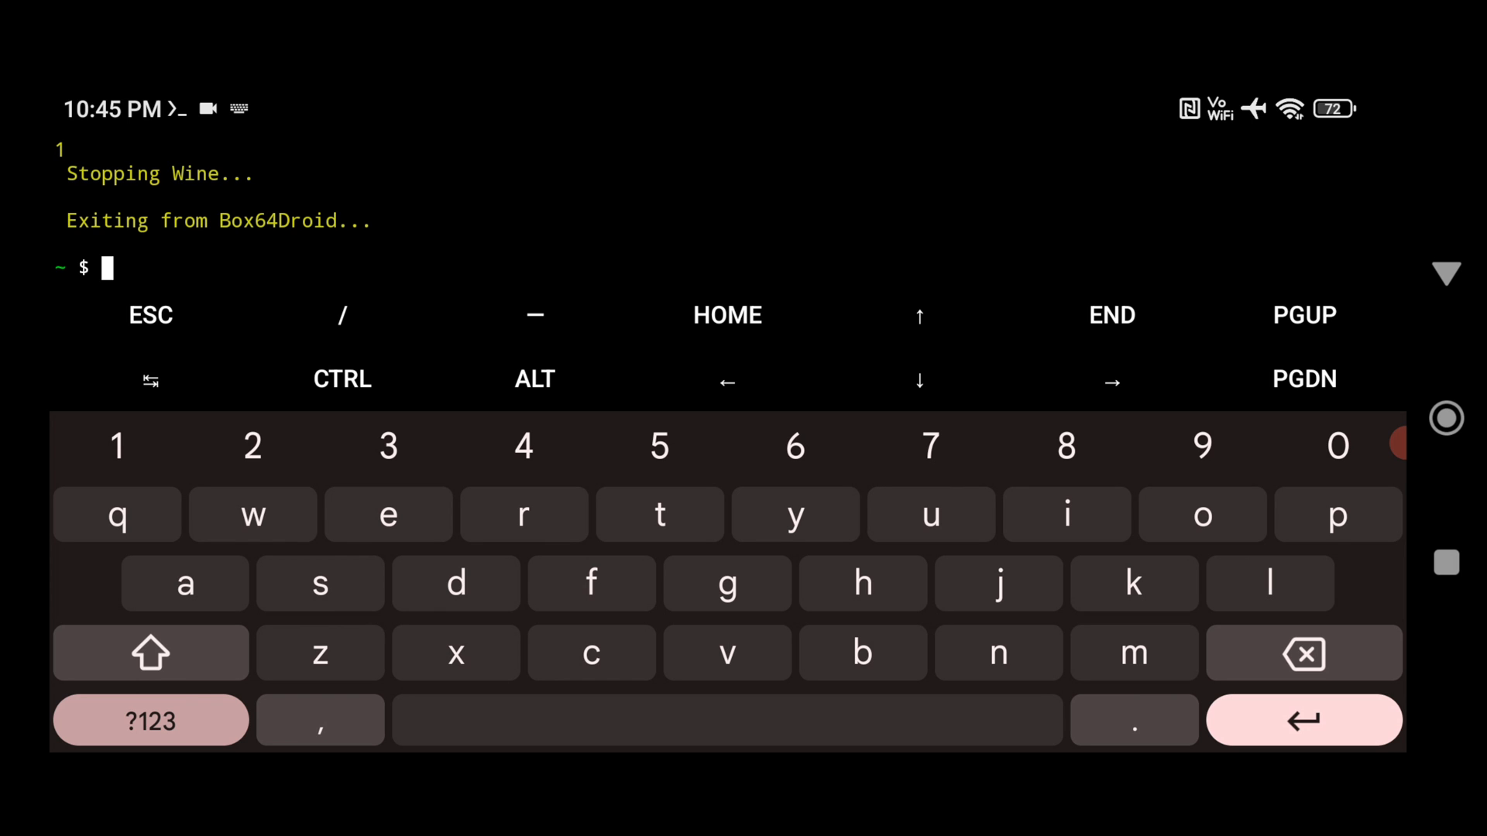
type("box64droid --start")
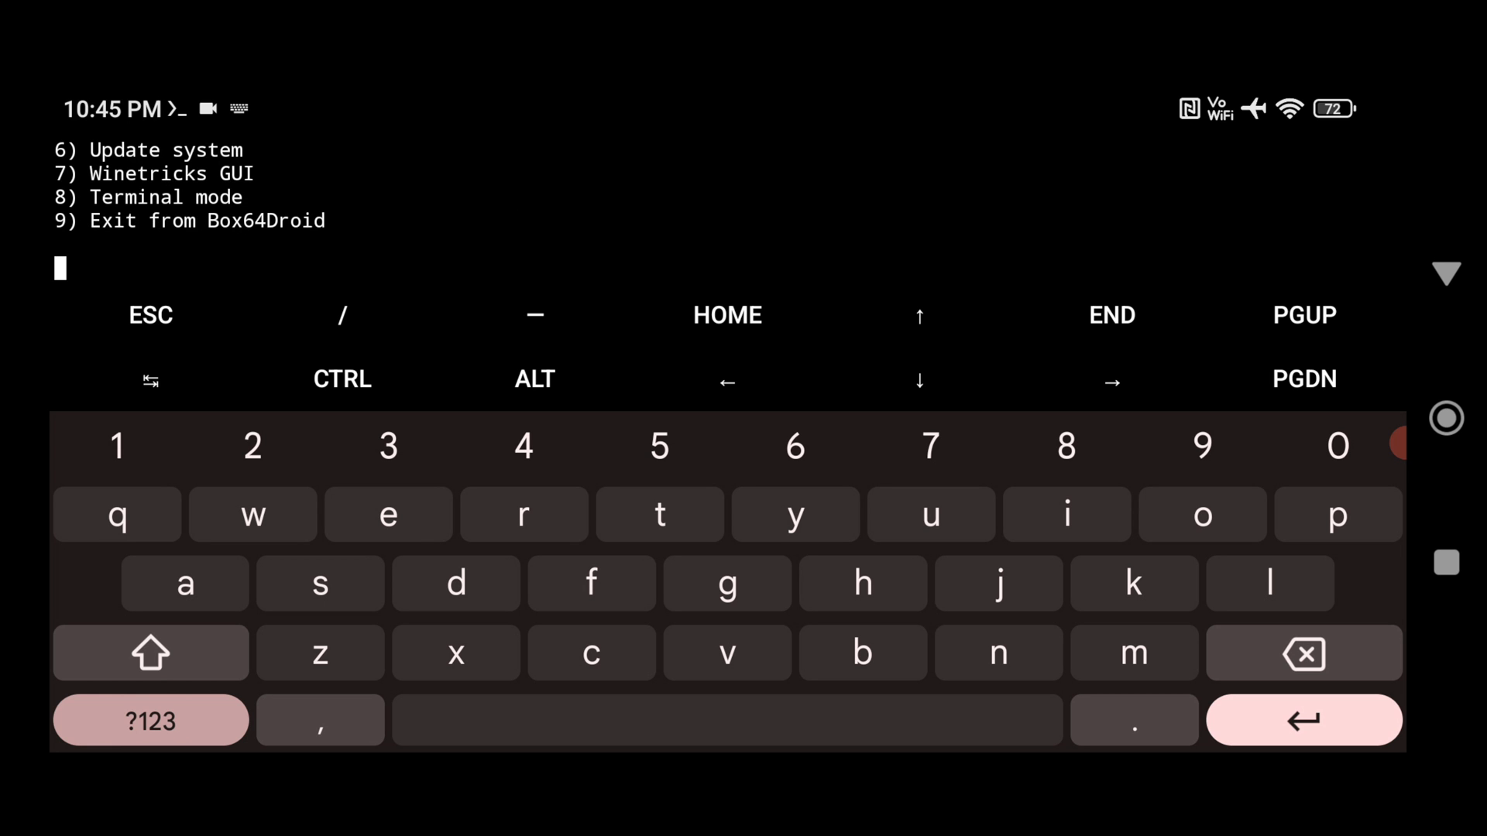
left_click(118, 447)
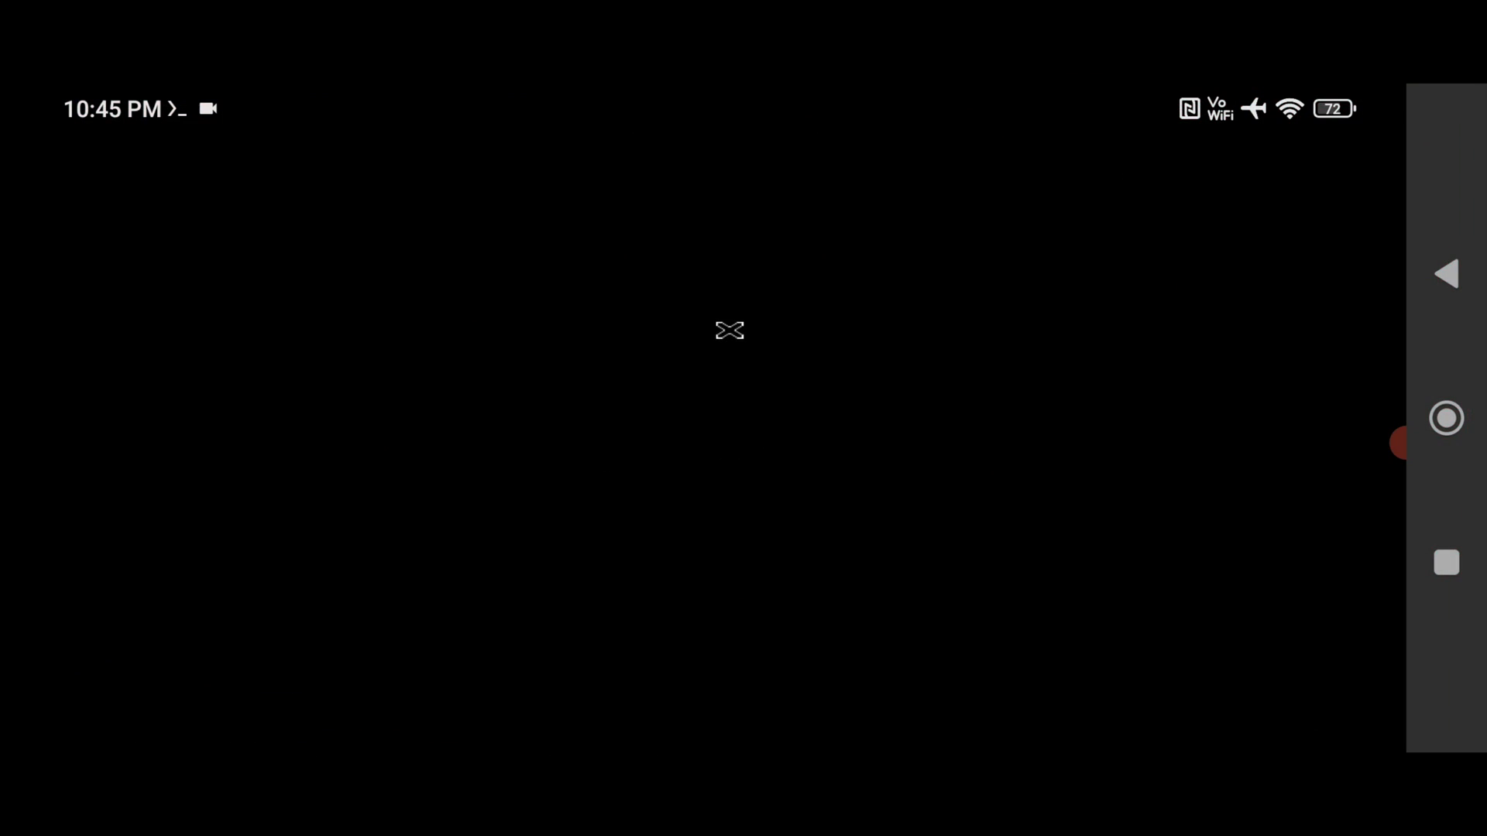
mouse_move(693, 449)
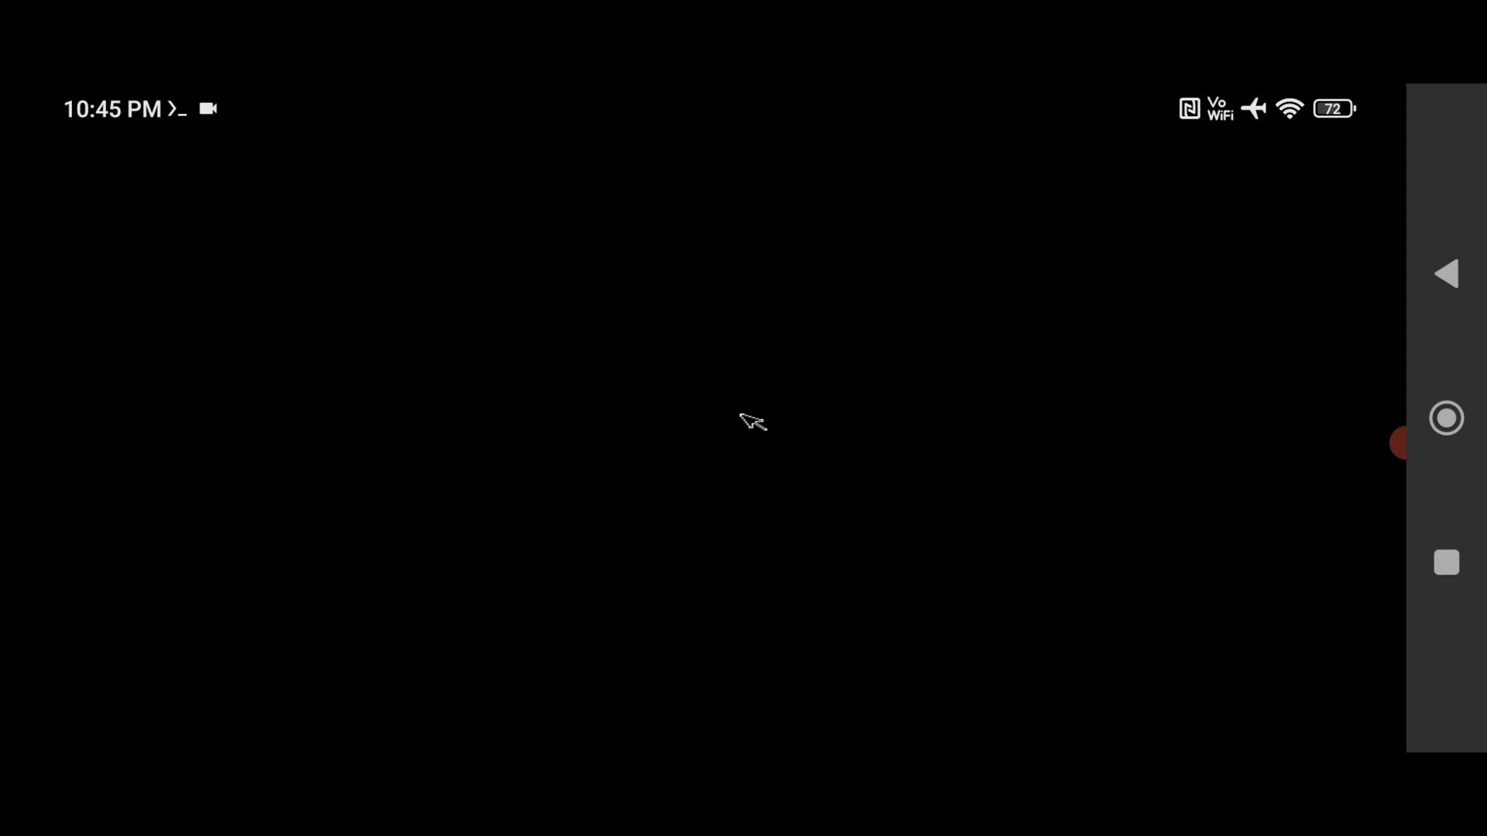
mouse_move(710, 435)
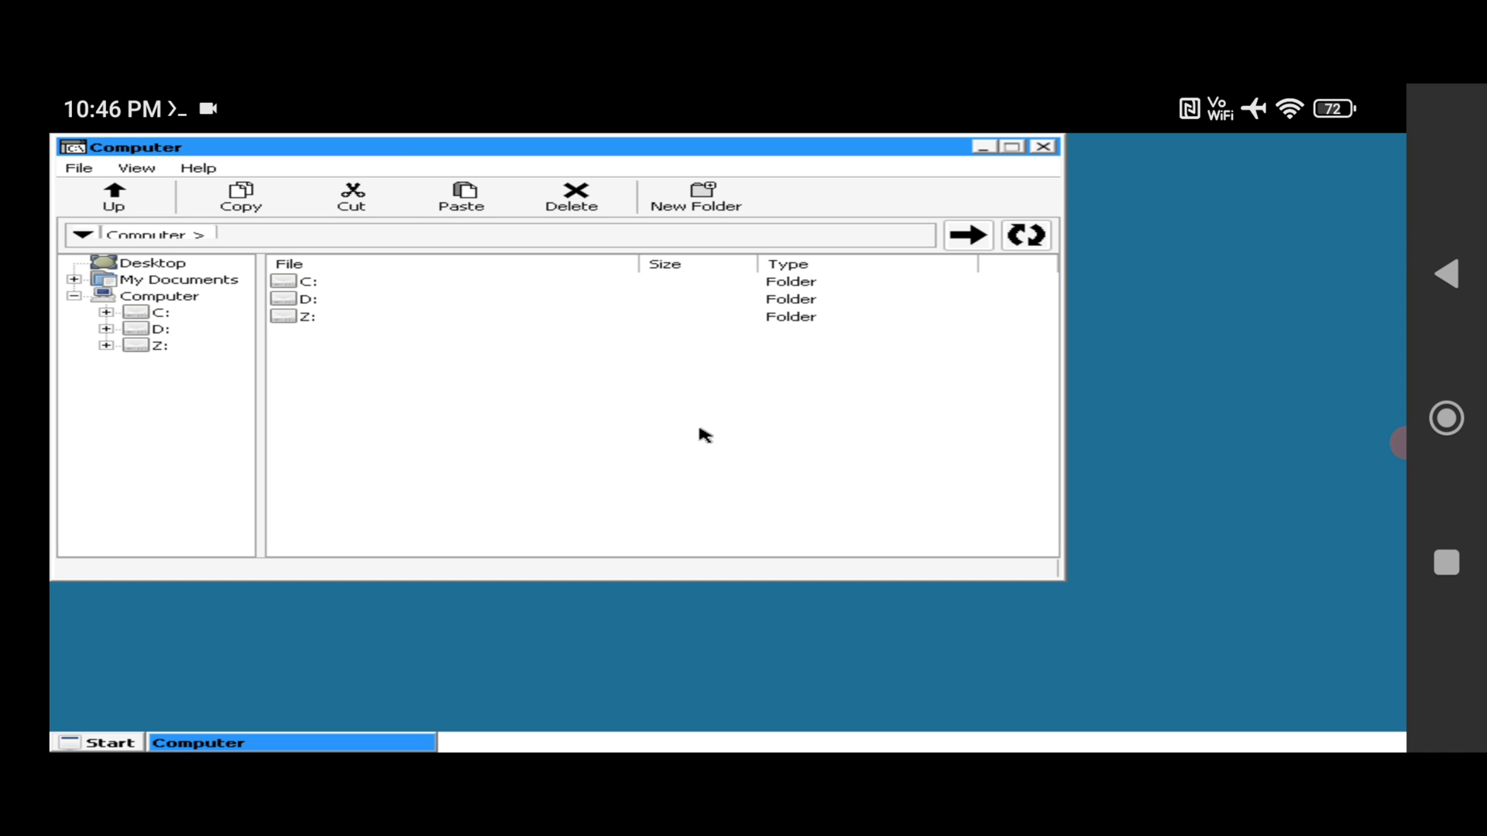
mouse_move(436, 422)
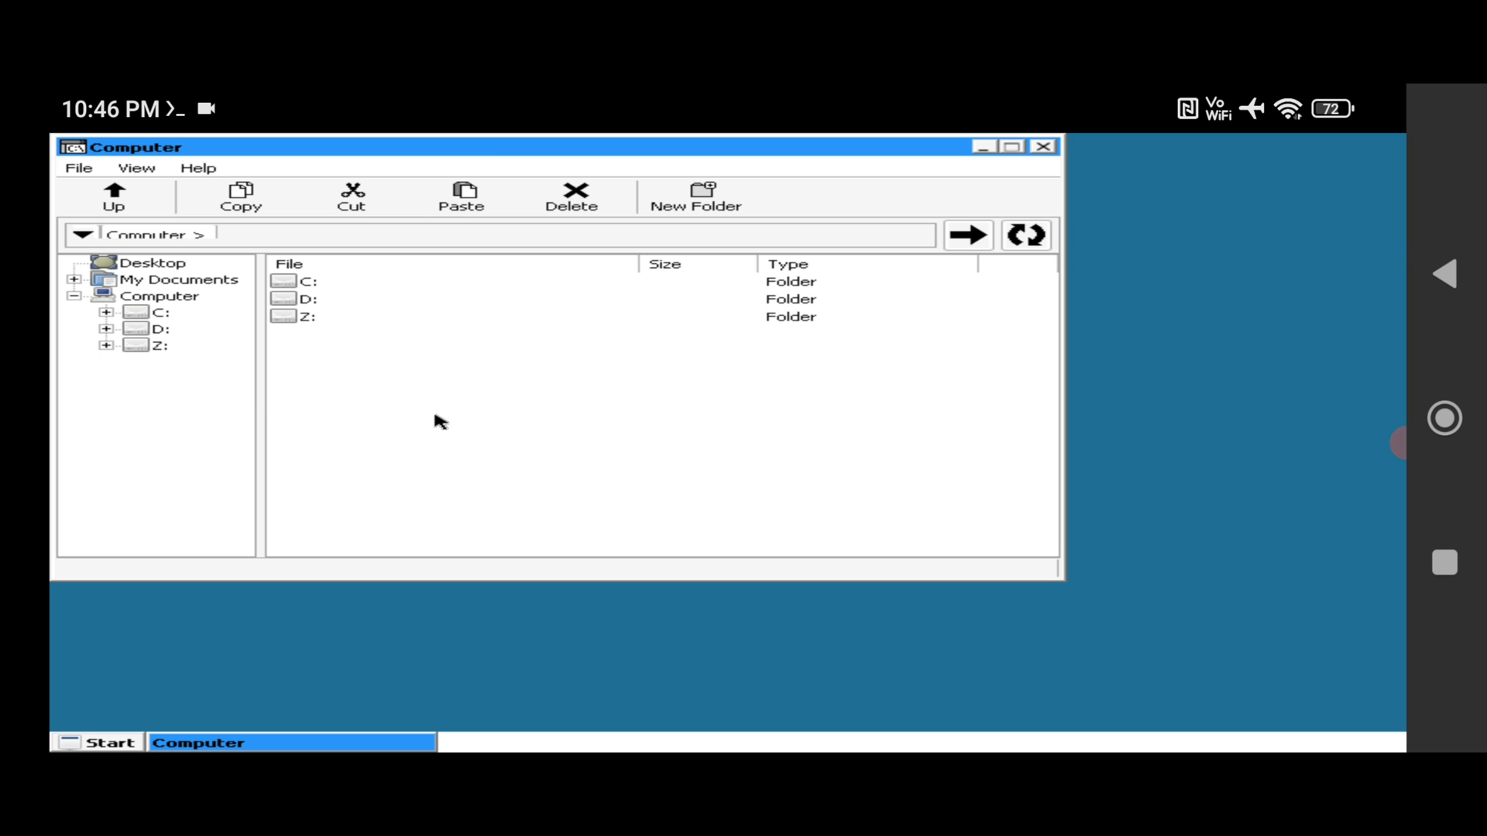
mouse_move(322, 313)
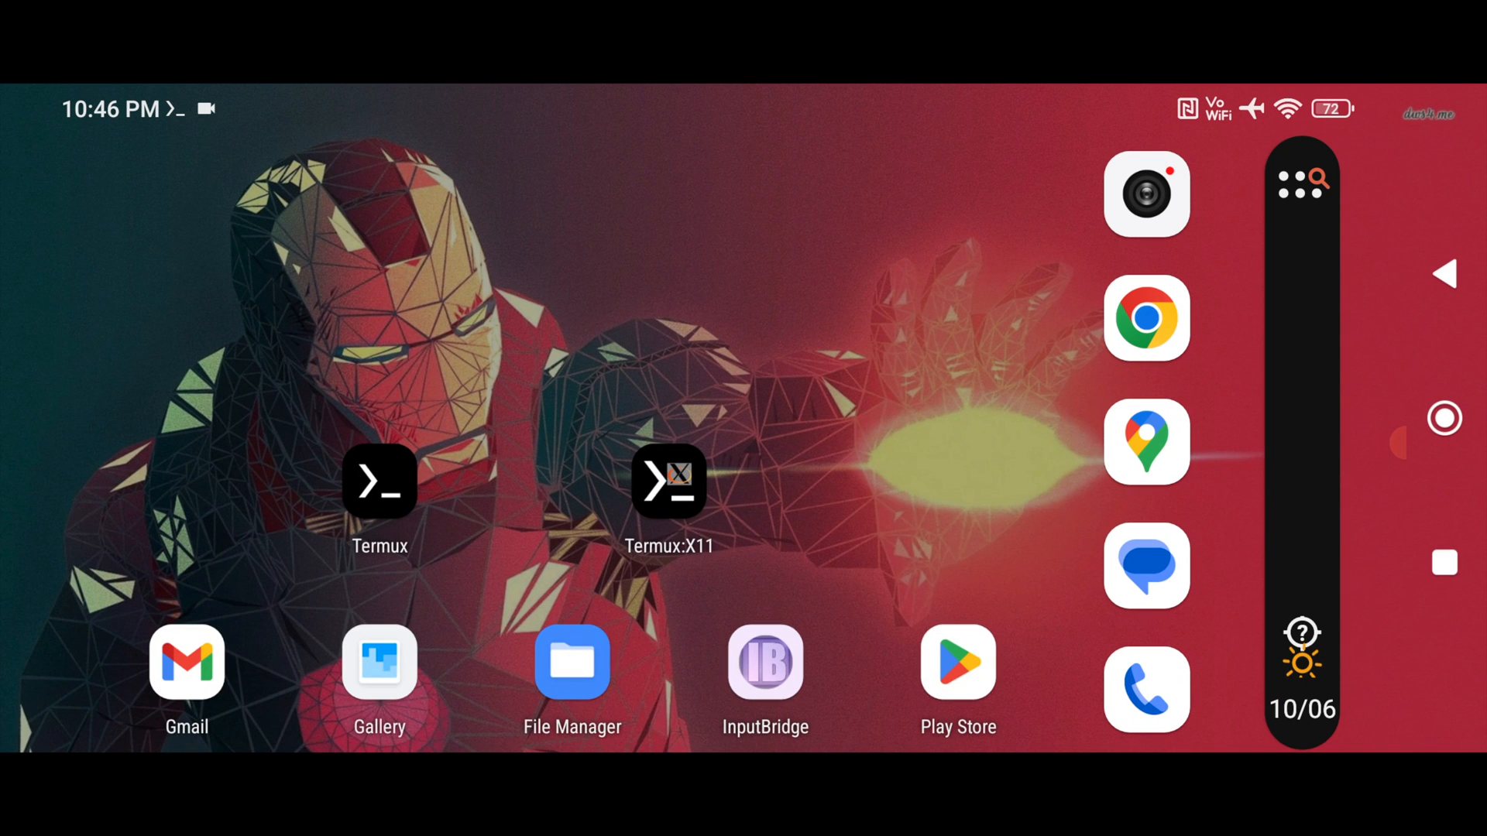
Step: Launch InputBridge and copy its installer to the root folder
left_click(765, 662)
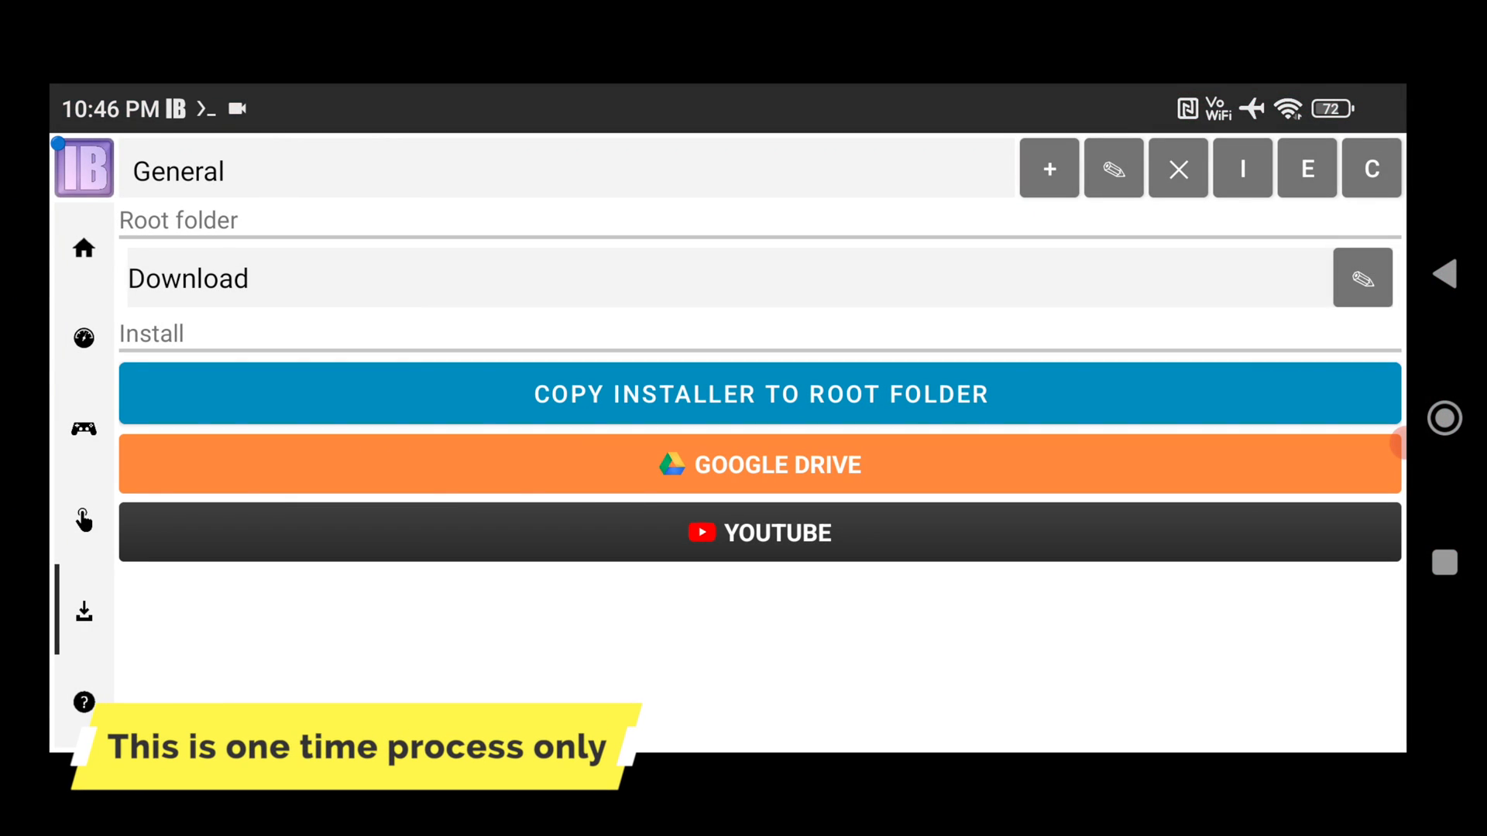
left_click(758, 393)
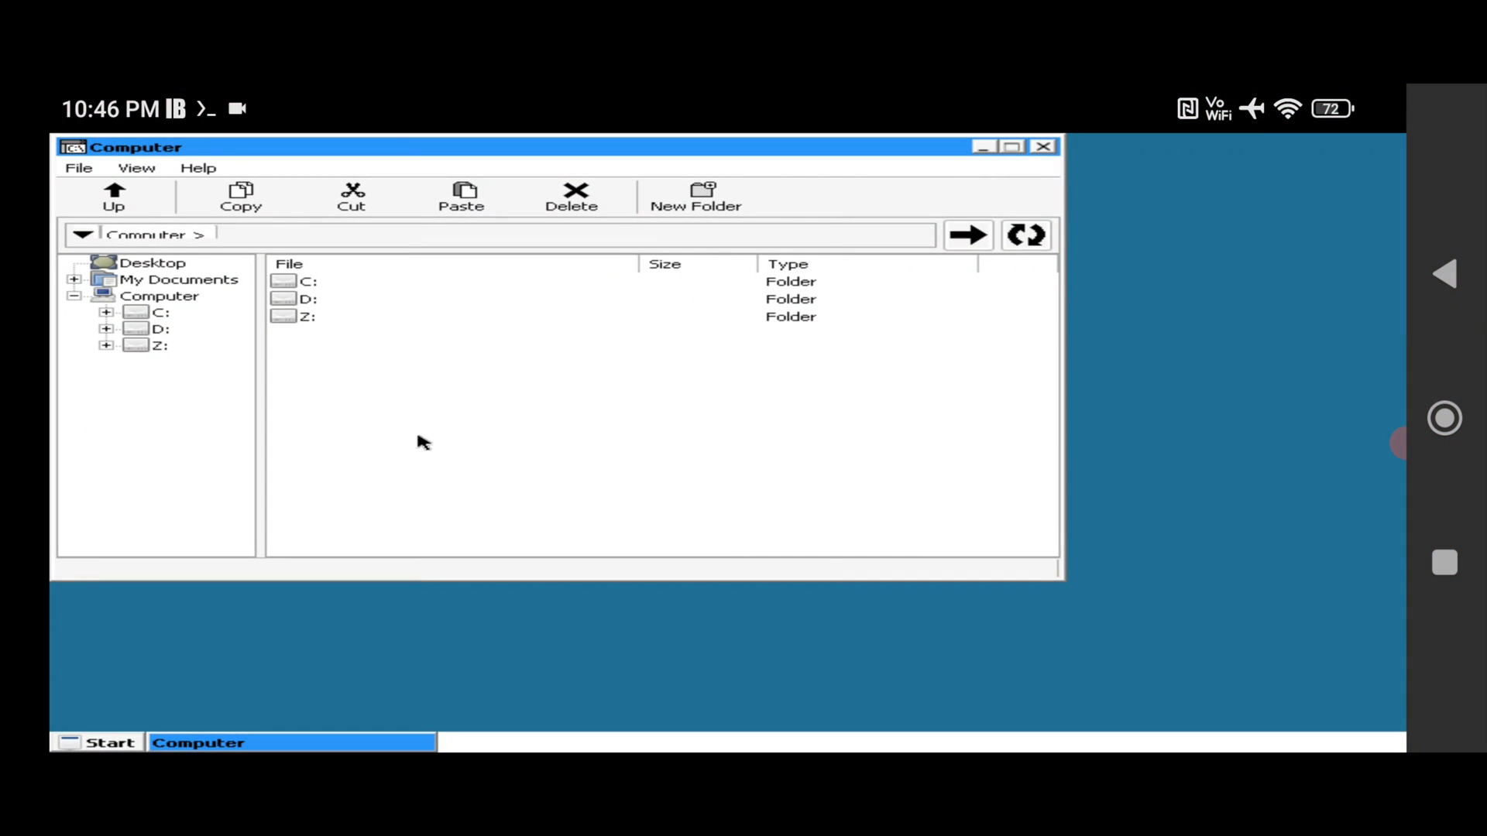
Step: Open D:\InputBridge\Installer in the Wine file browser
double_click(300, 299)
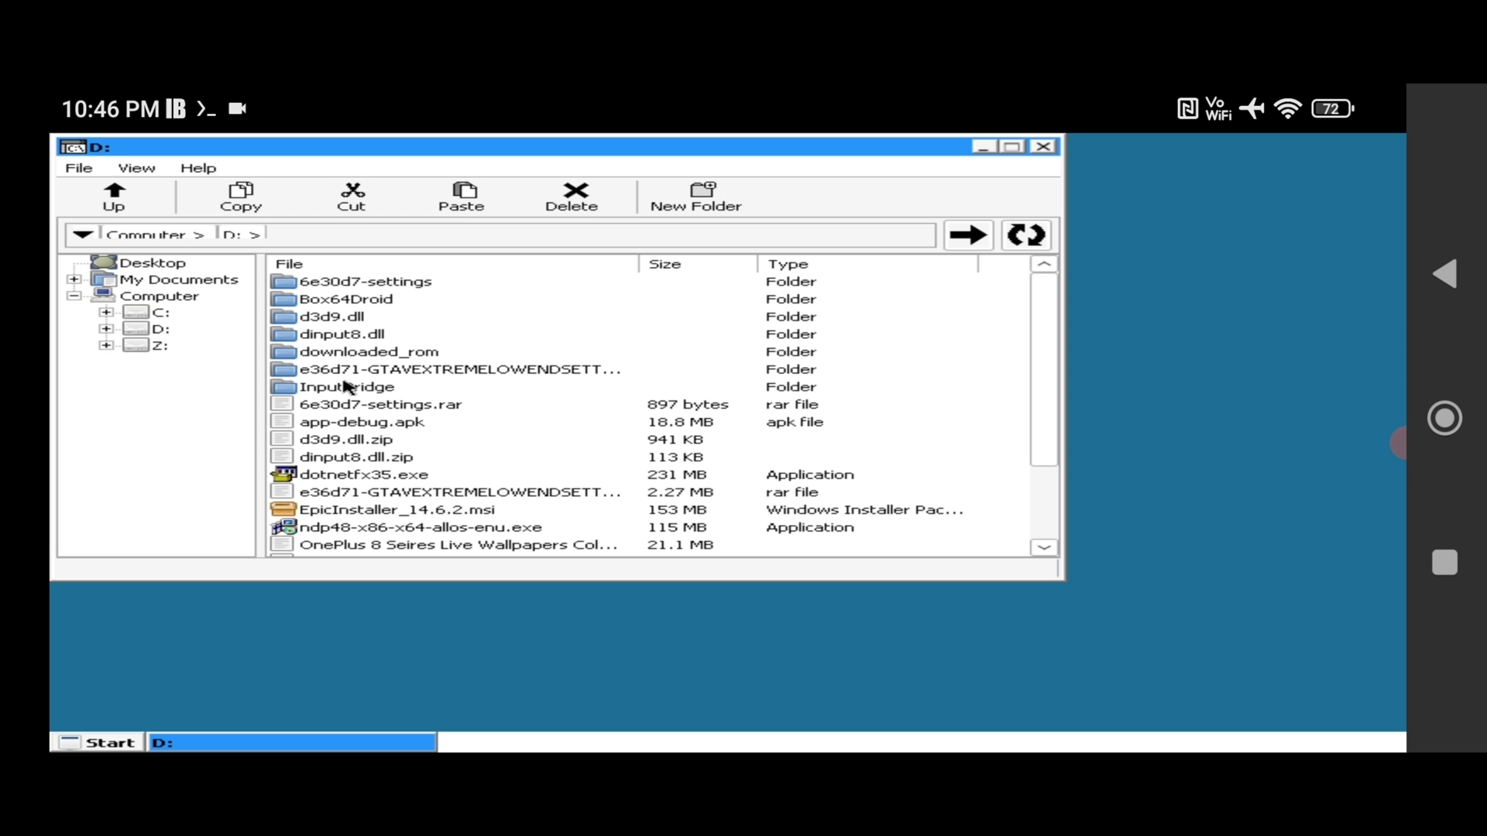
double_click(347, 385)
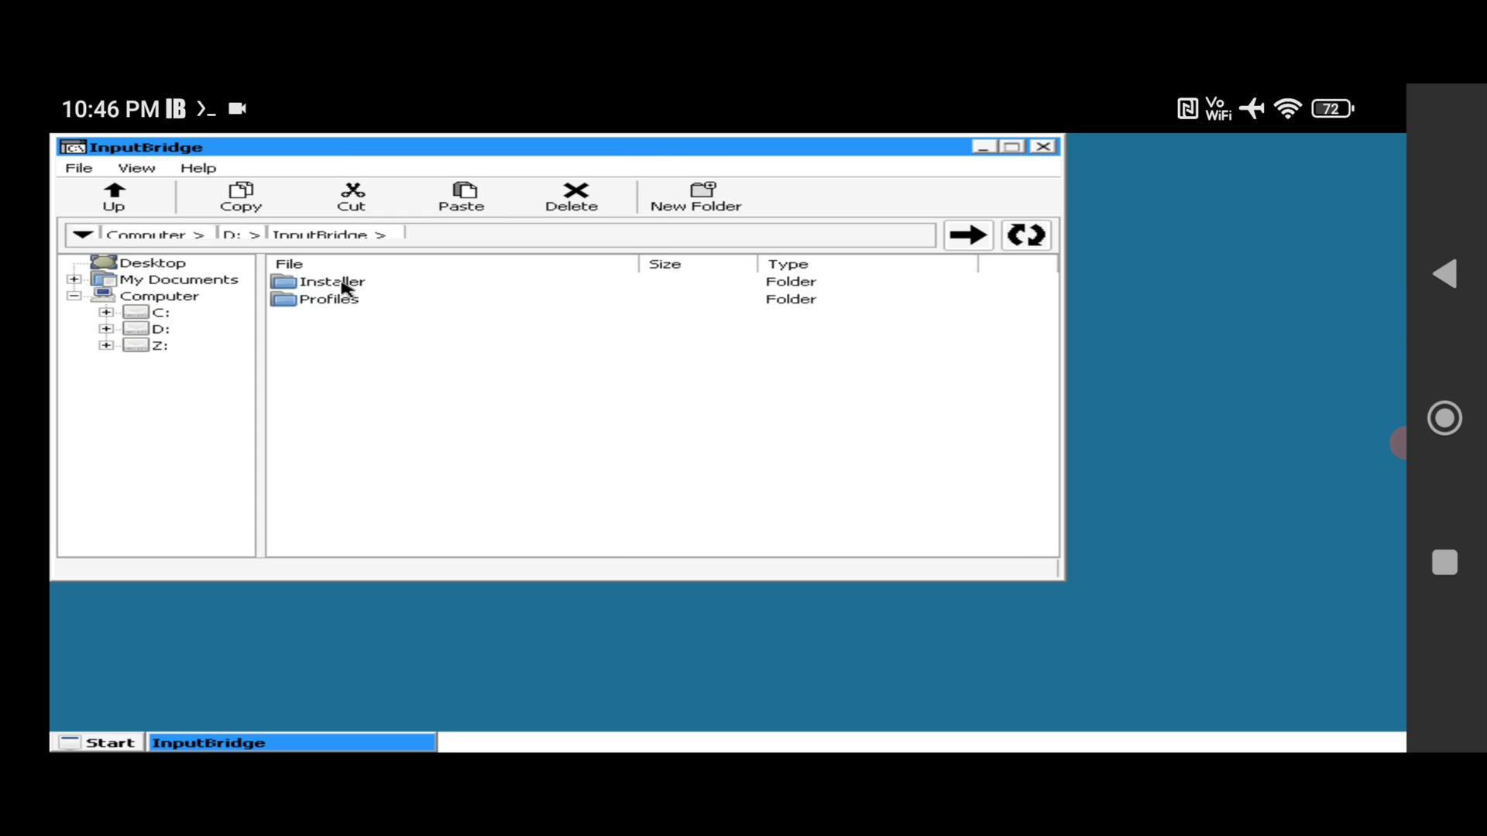
double_click(330, 282)
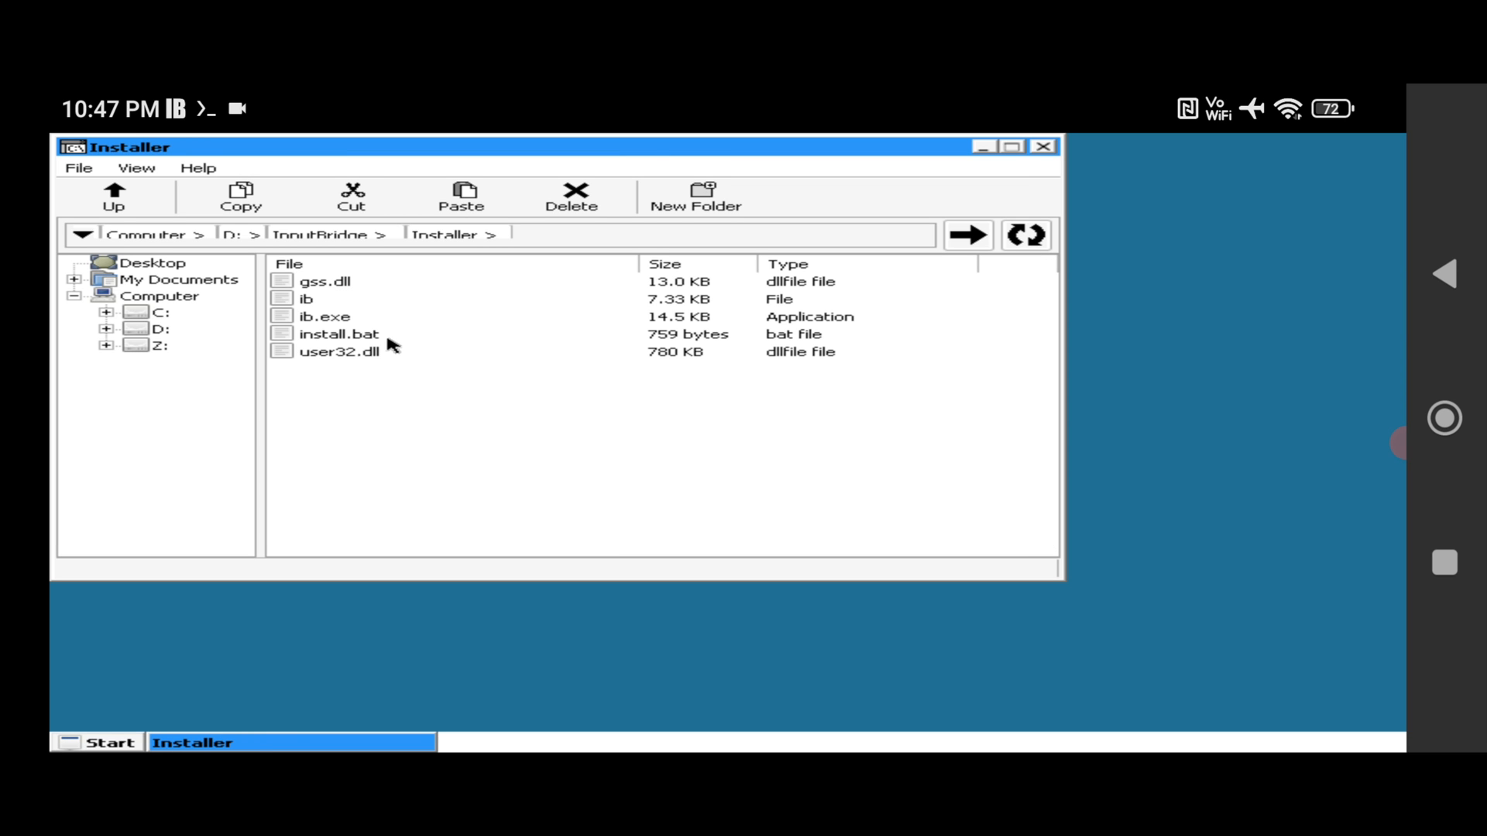
Step: Select ib.exe and right-click it to show the InputBridge overlay controls
scroll("down", 3)
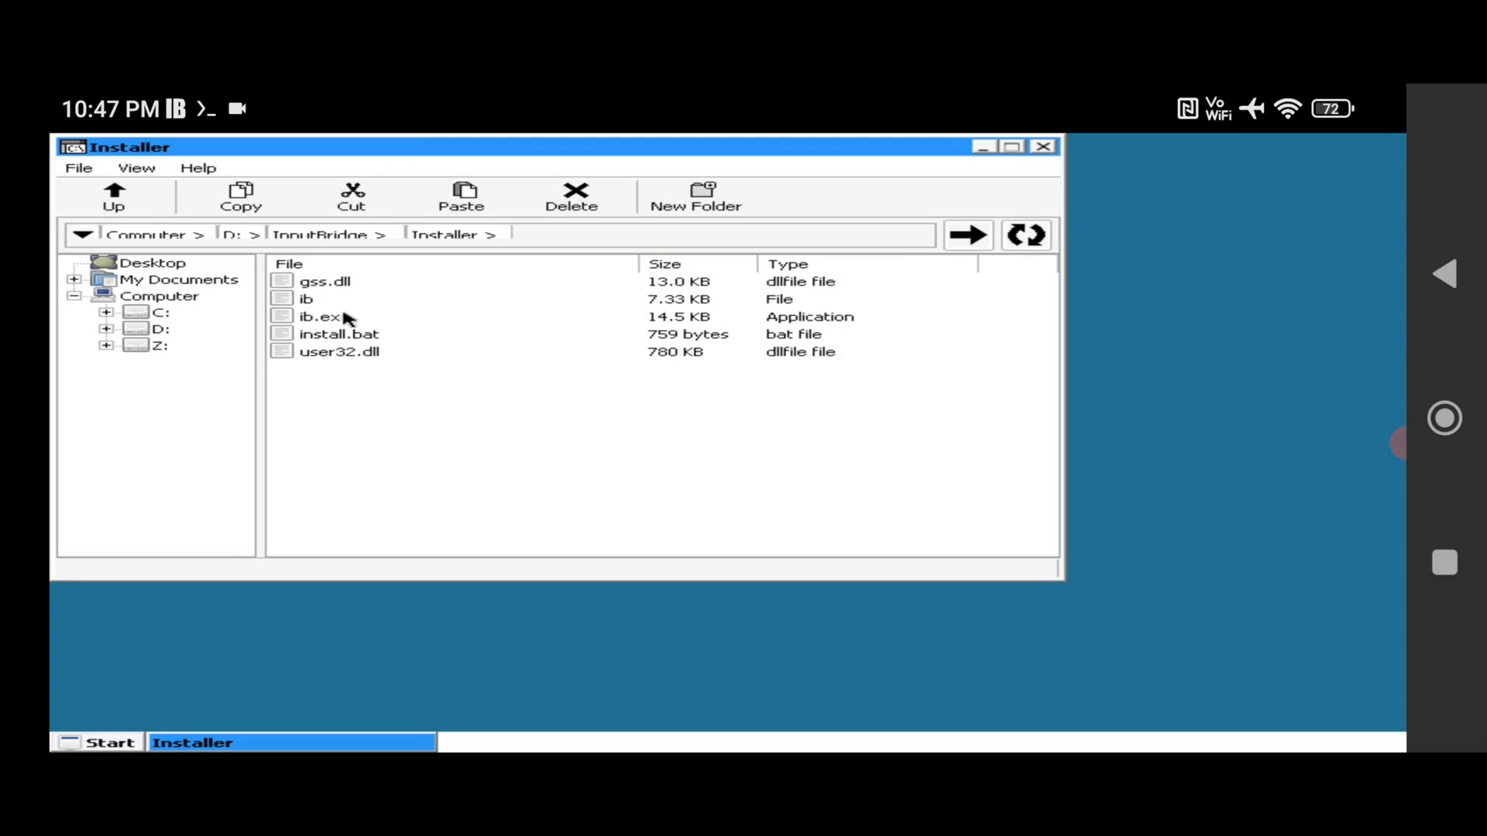
left_click(325, 316)
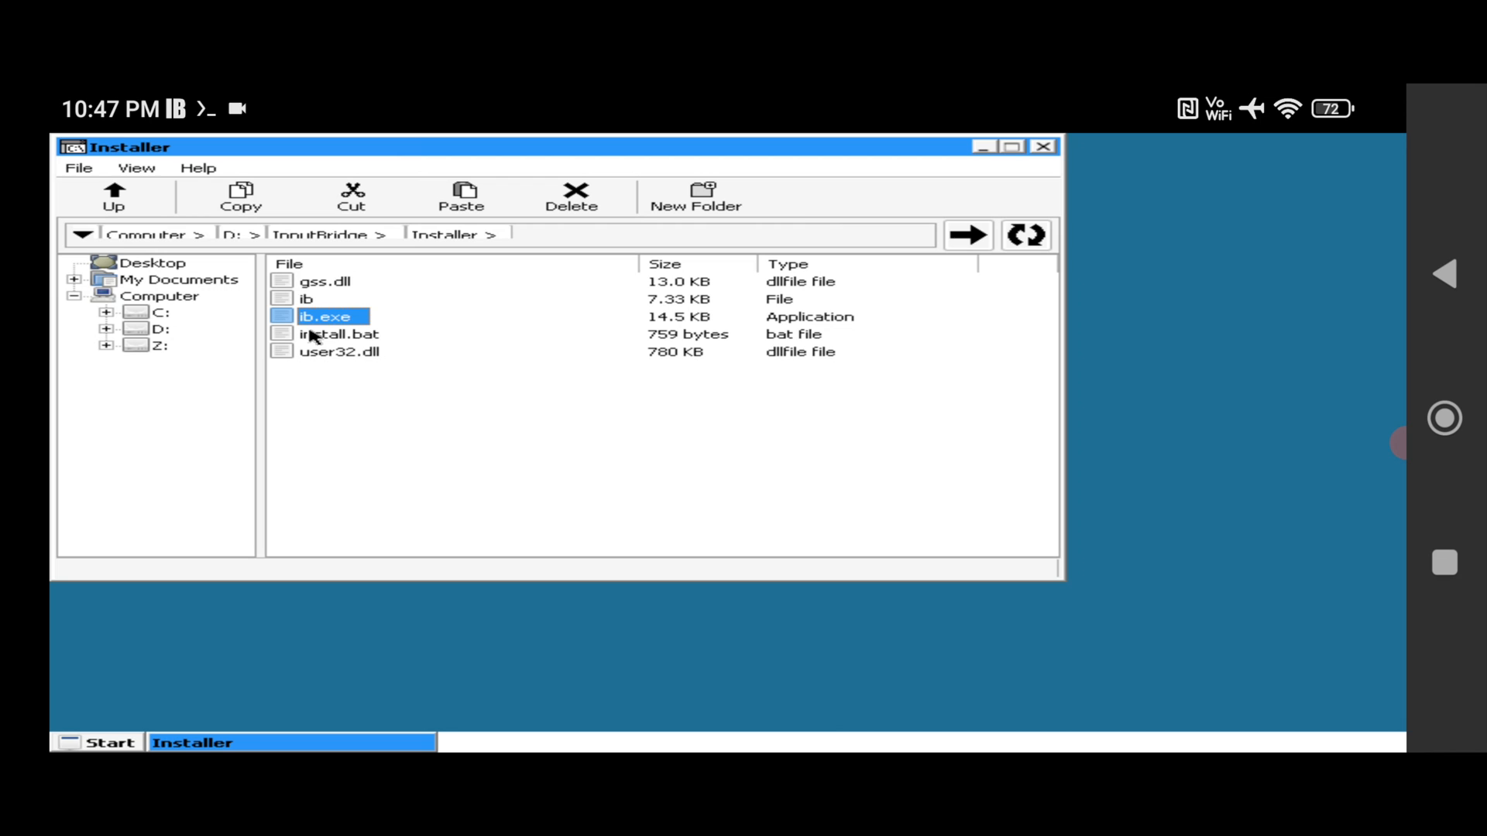
right_click(330, 316)
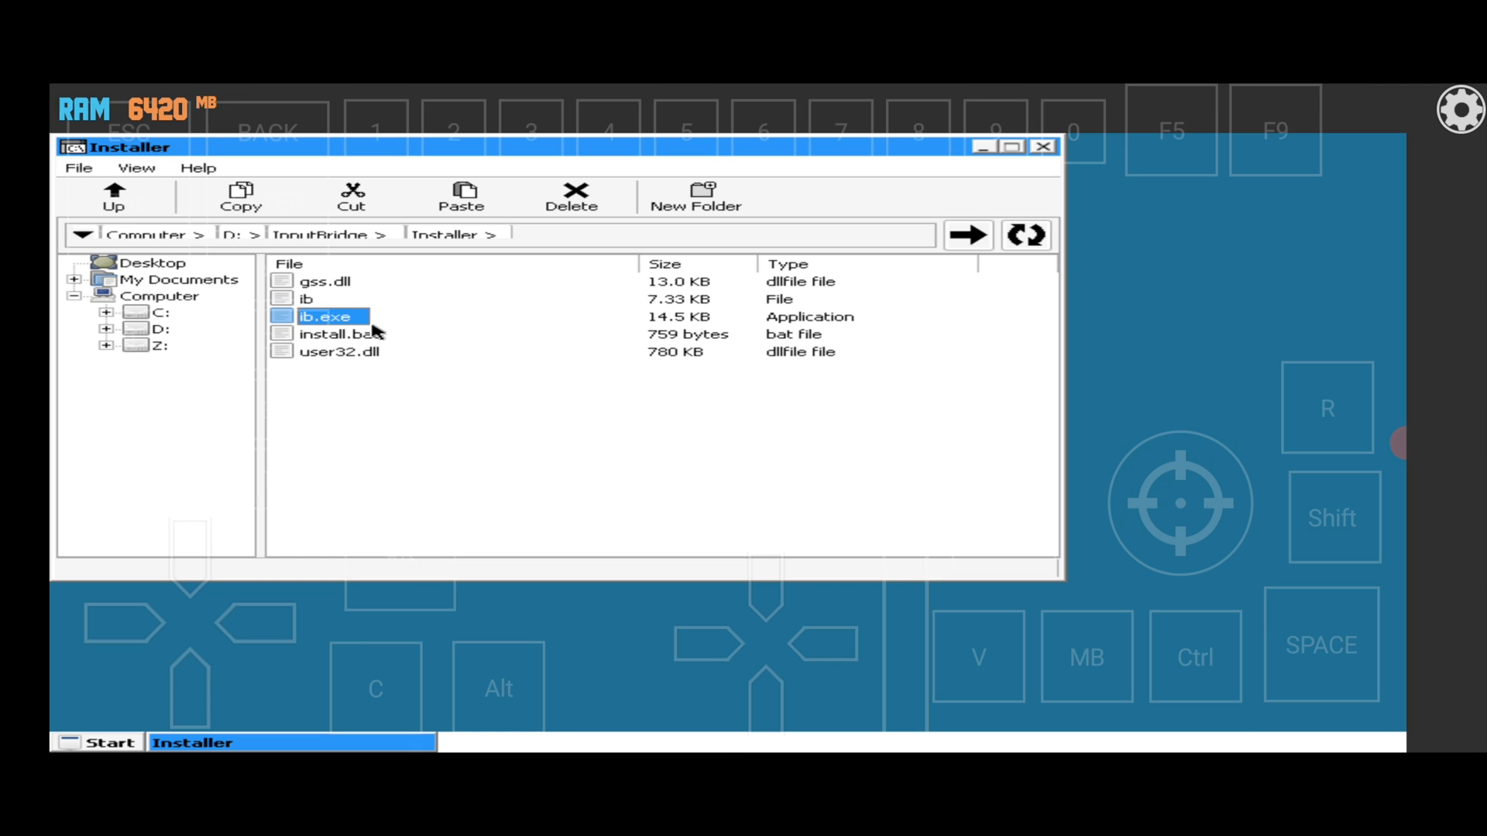
Step: Launch ib.exe from D:\InputBridge\Installer as a new Wine taskbar task
double_click(326, 316)
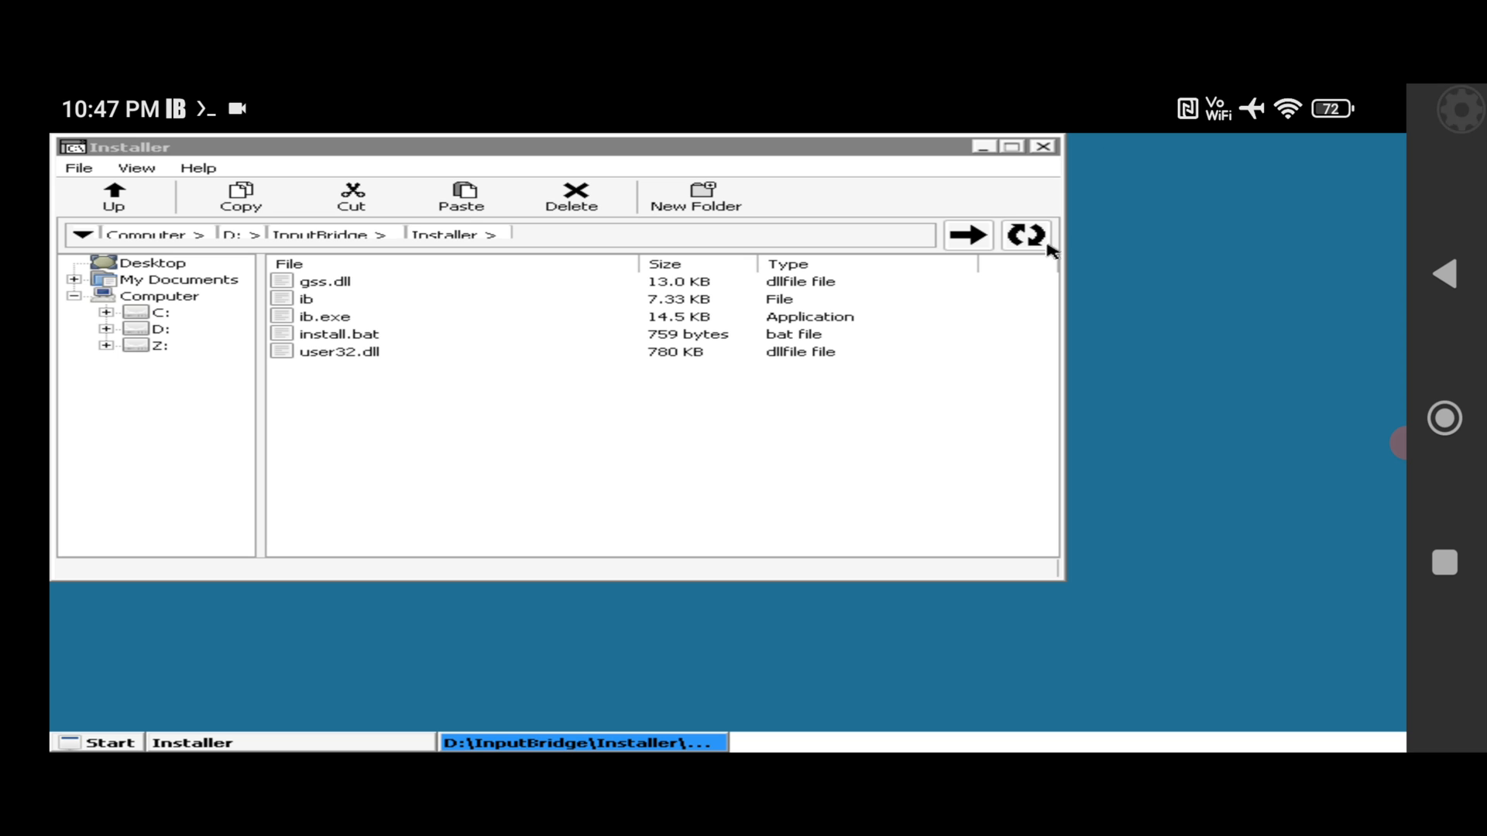
mouse_move(1098, 185)
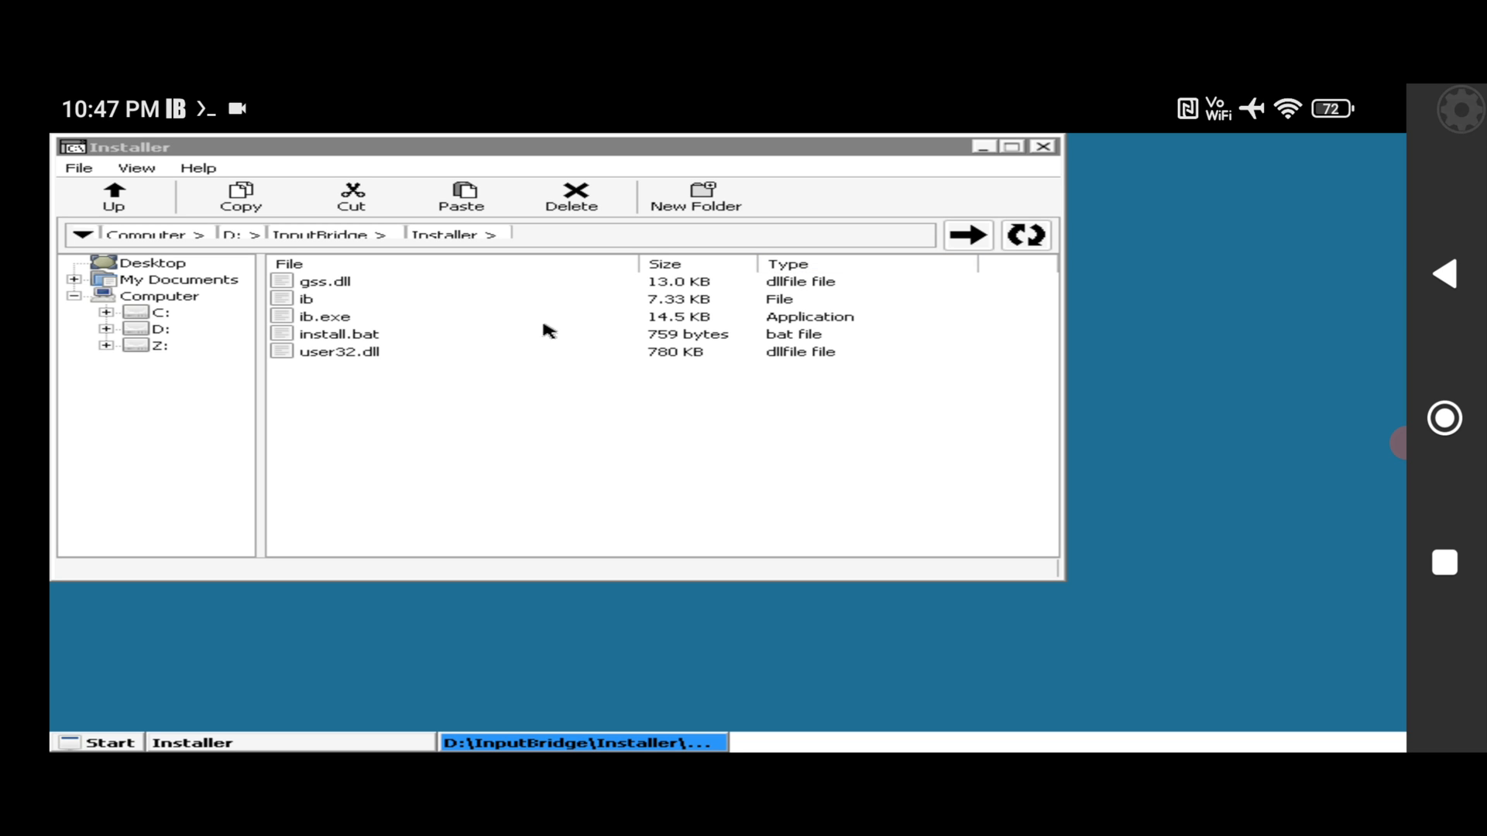
mouse_move(95, 744)
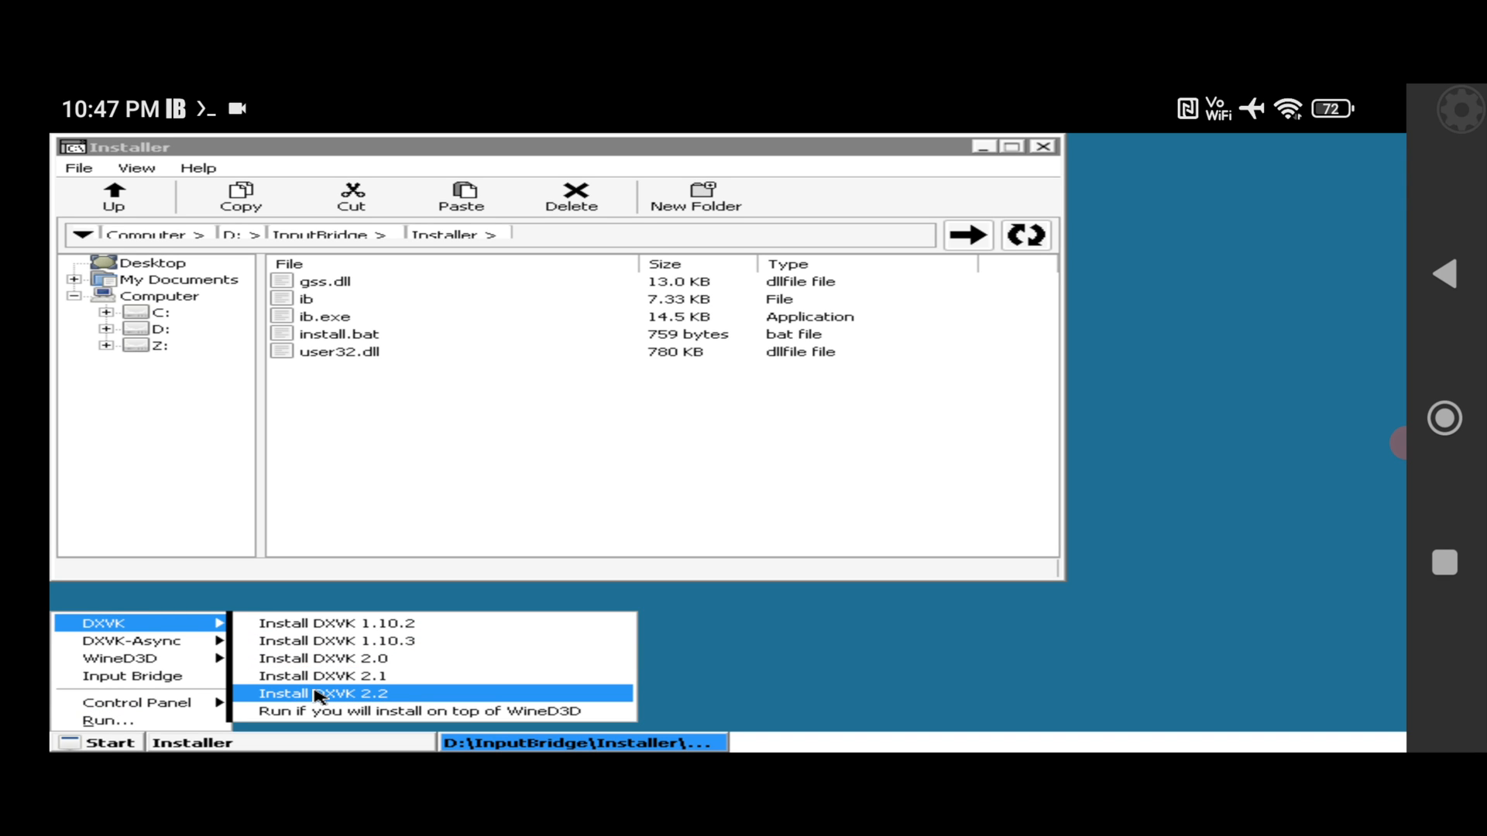
Step: Install DXVK 2.2 from the Start menu's DXVK entry into the Wine prefix
left_click(323, 693)
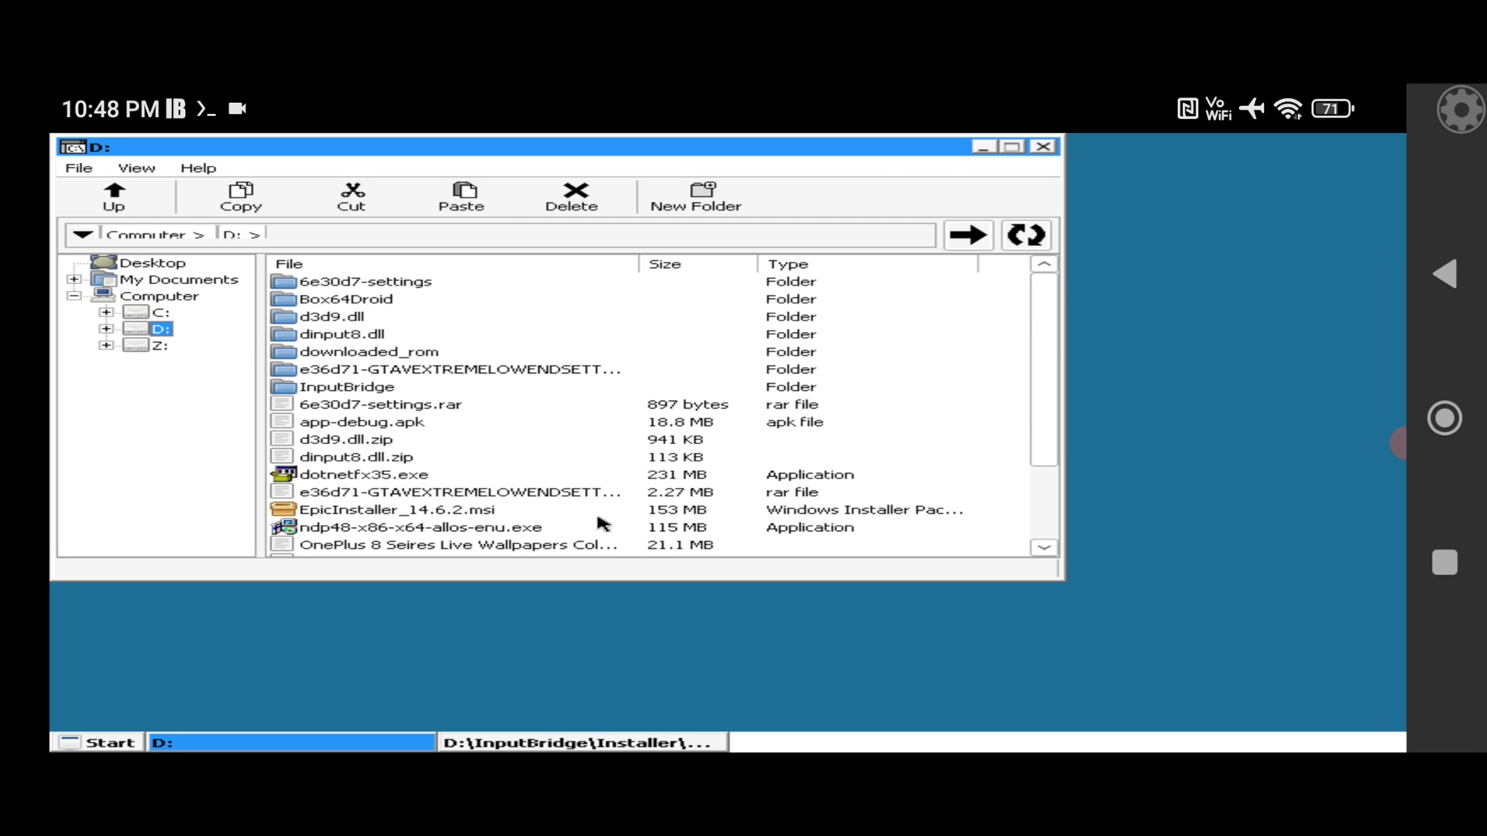
mouse_move(1055, 517)
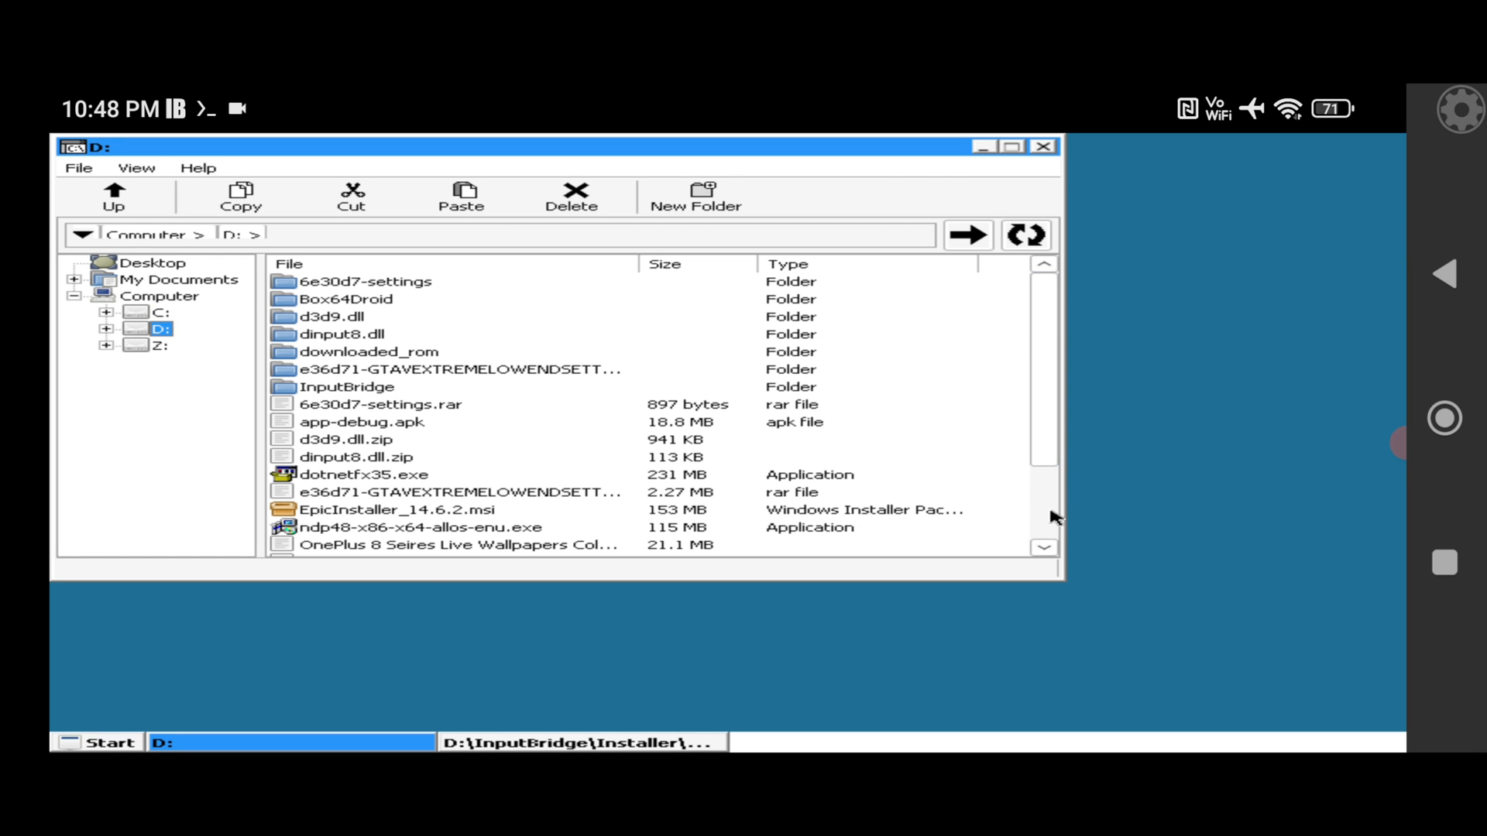
scroll("down", 3)
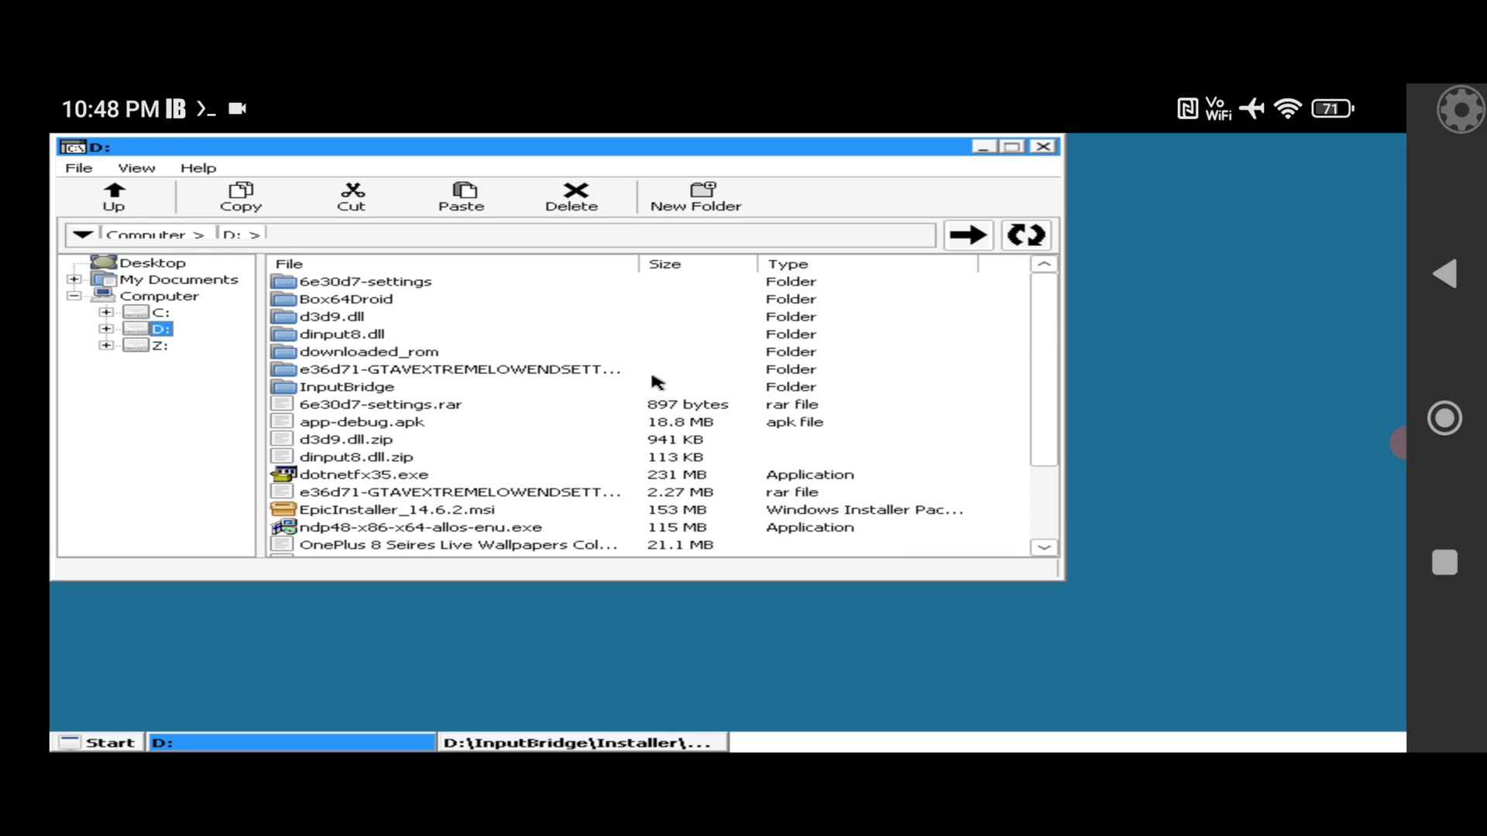
mouse_move(368, 301)
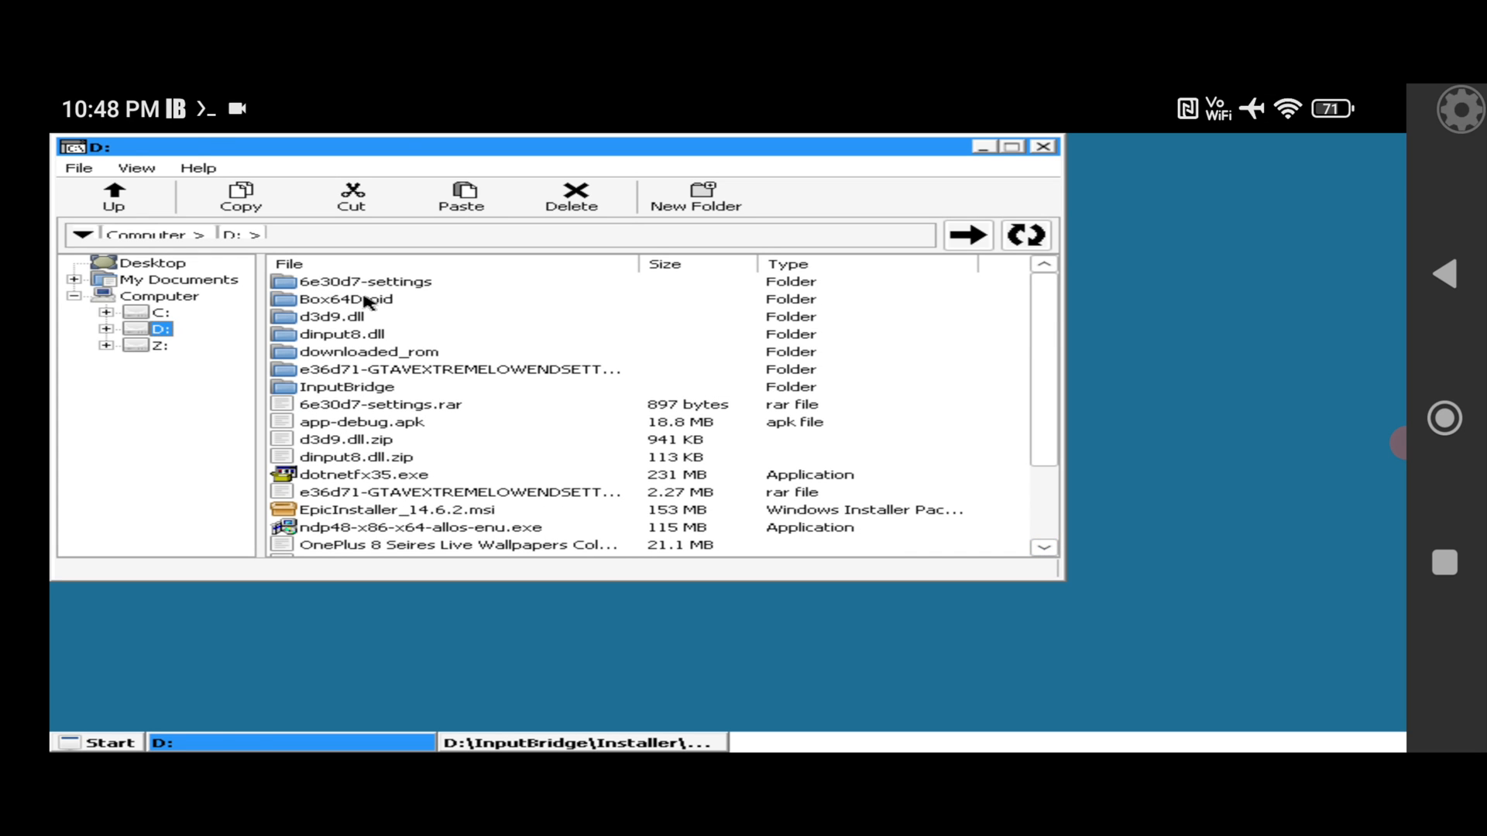
double_click(344, 299)
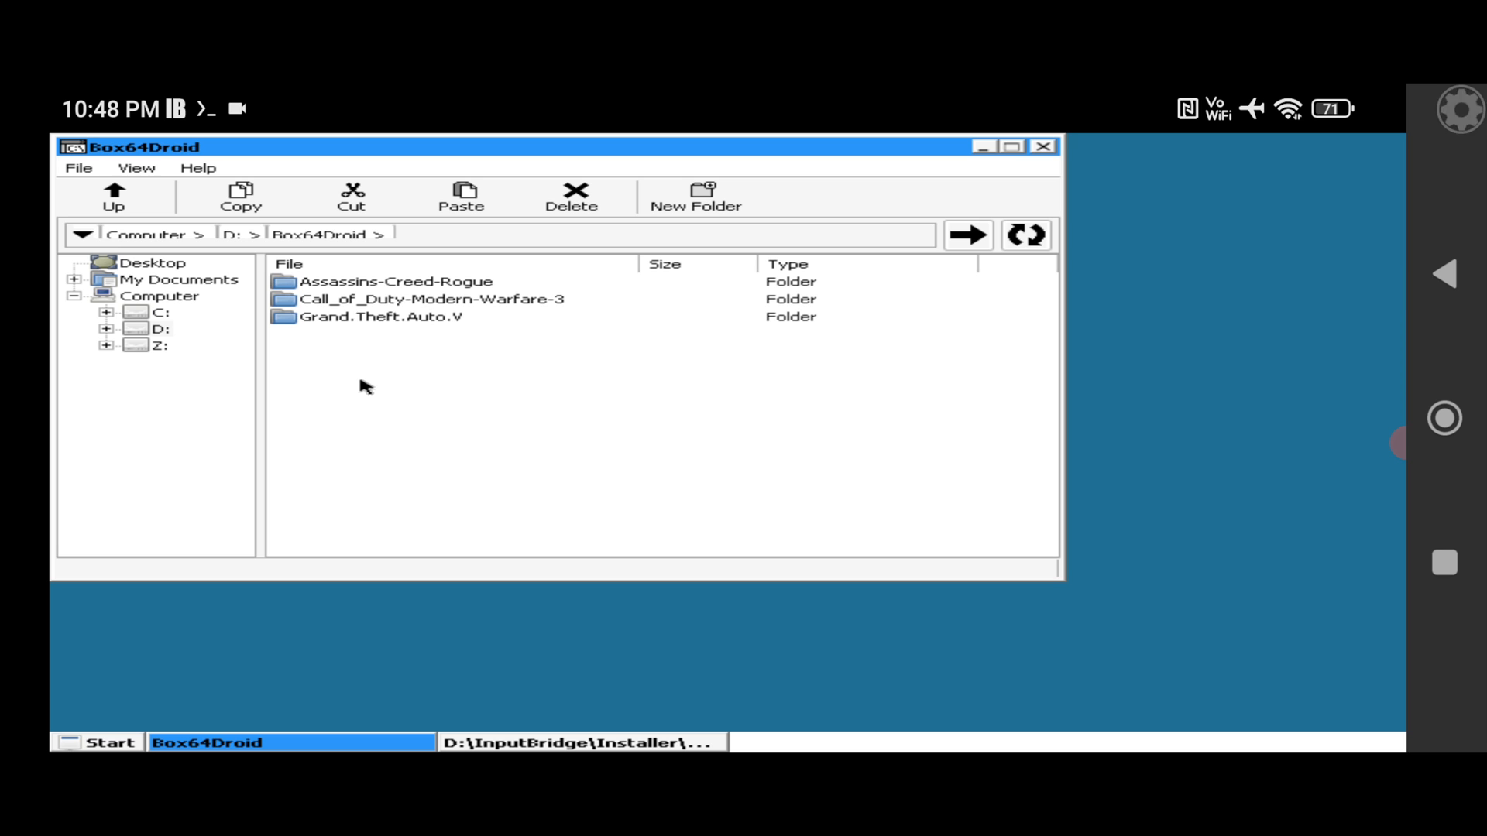
mouse_move(370, 369)
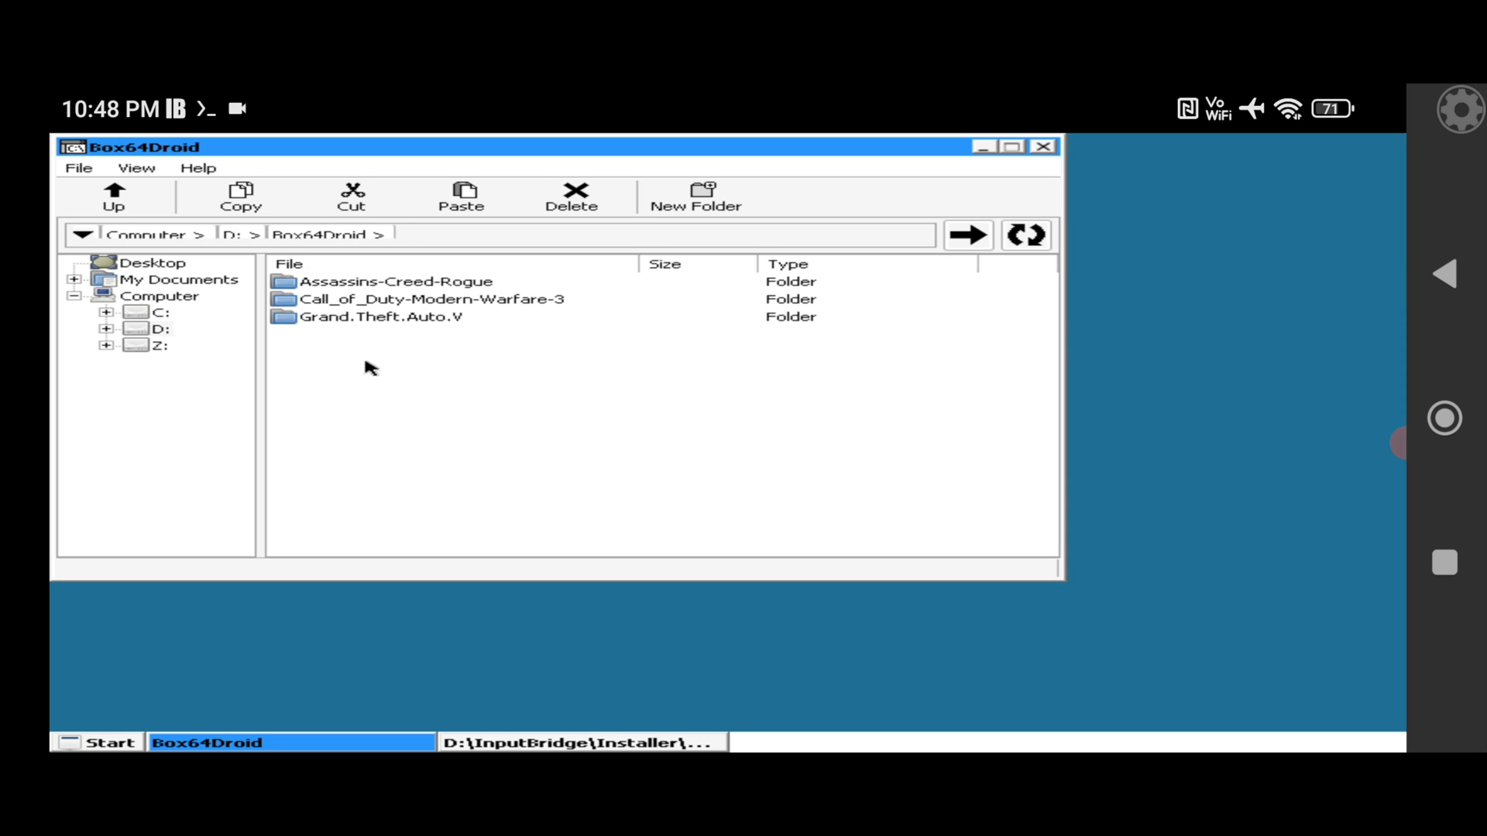
mouse_move(428, 301)
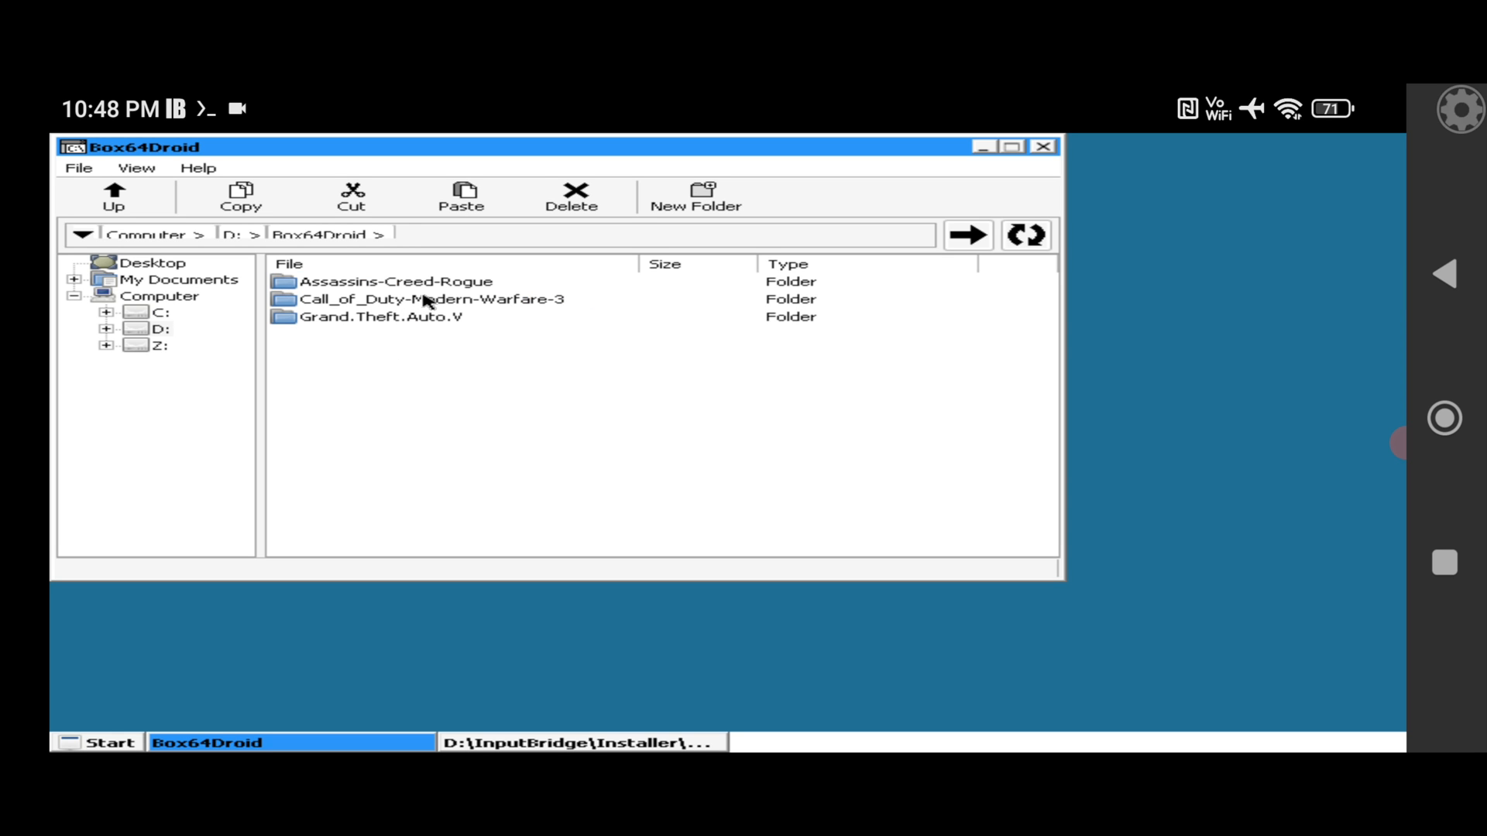
mouse_move(116, 196)
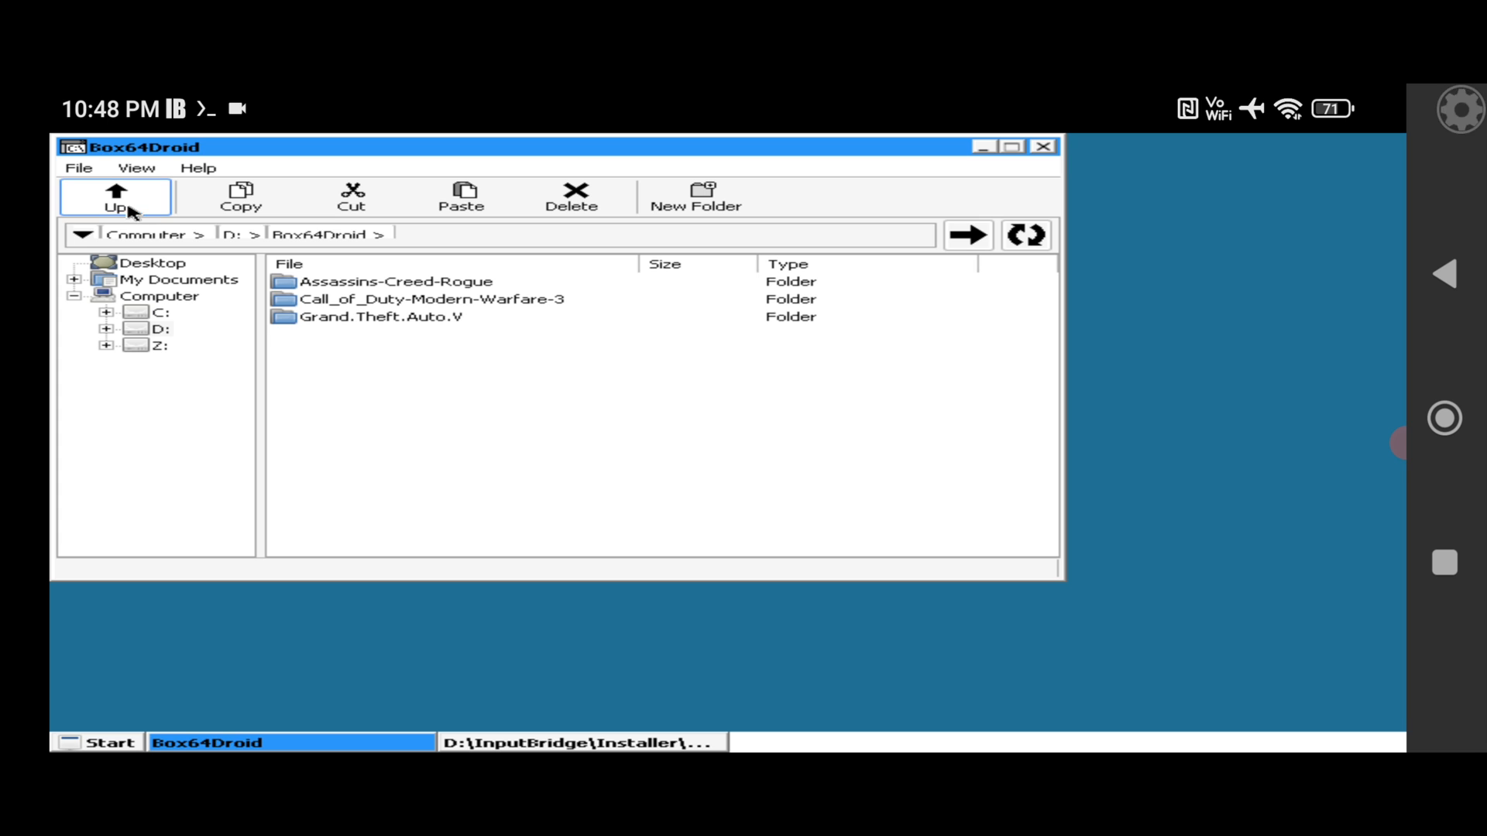
left_click(114, 197)
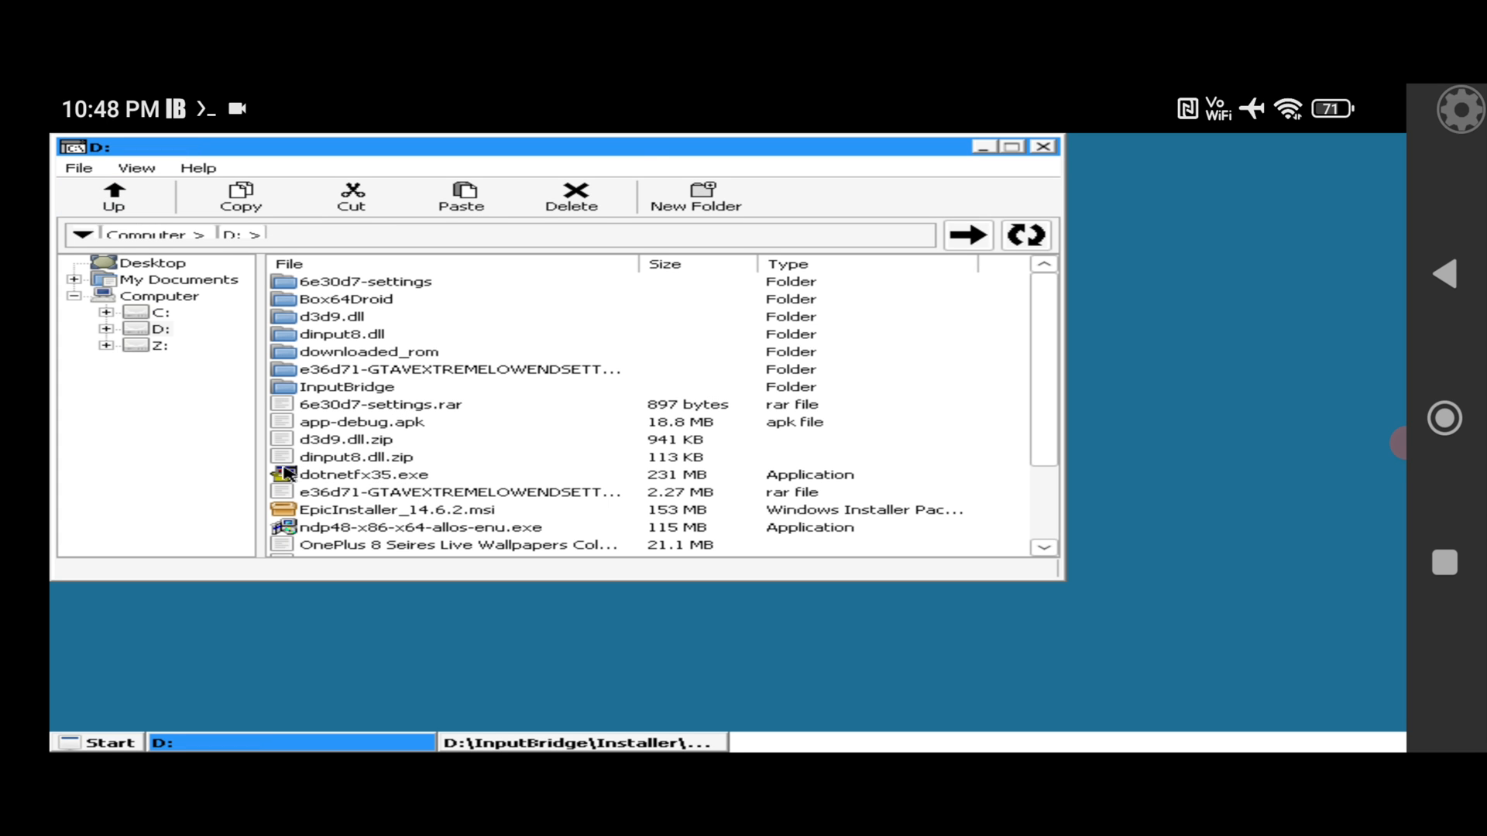
left_click(161, 329)
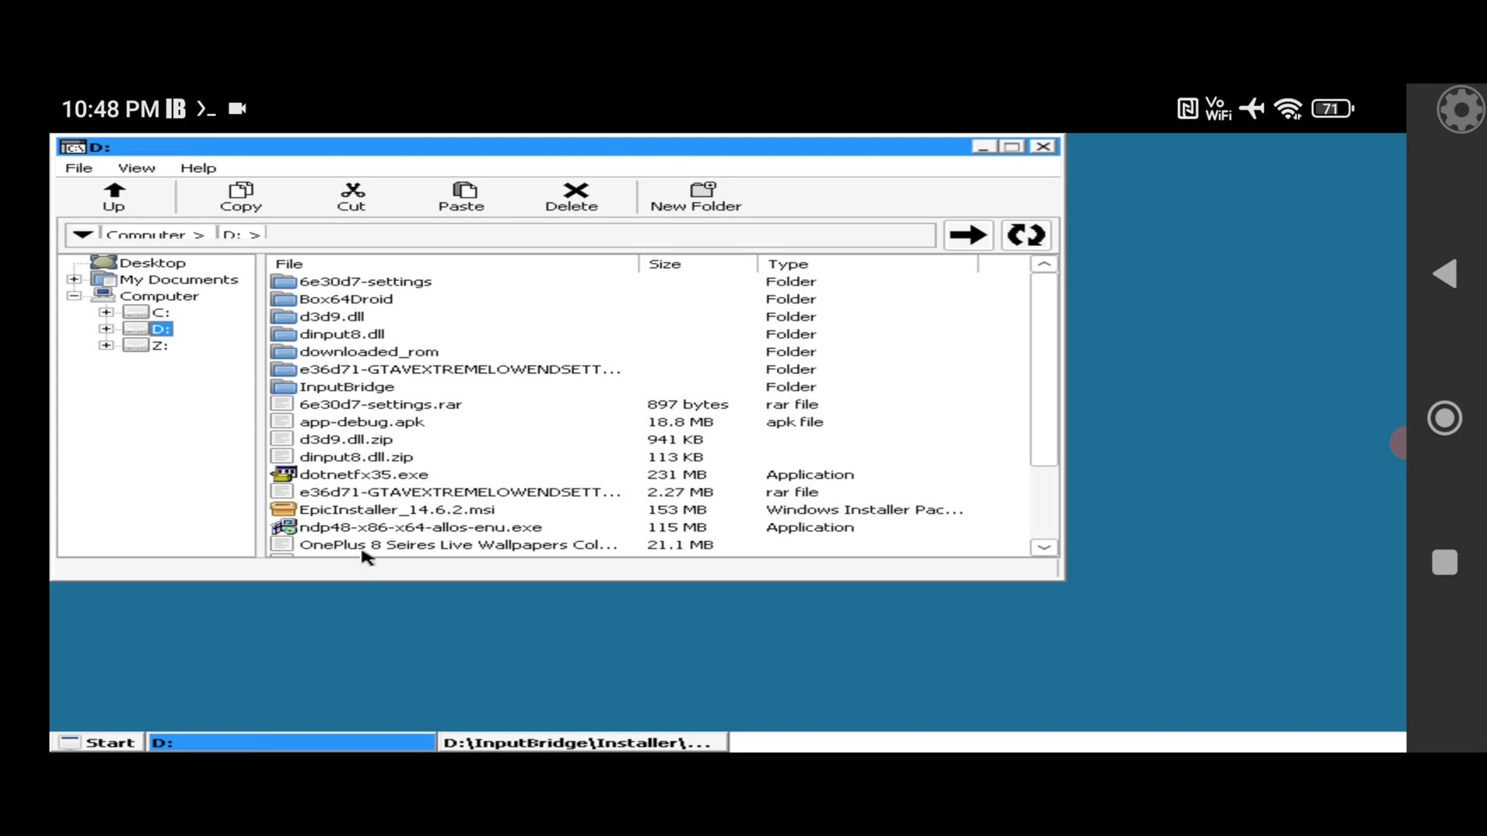